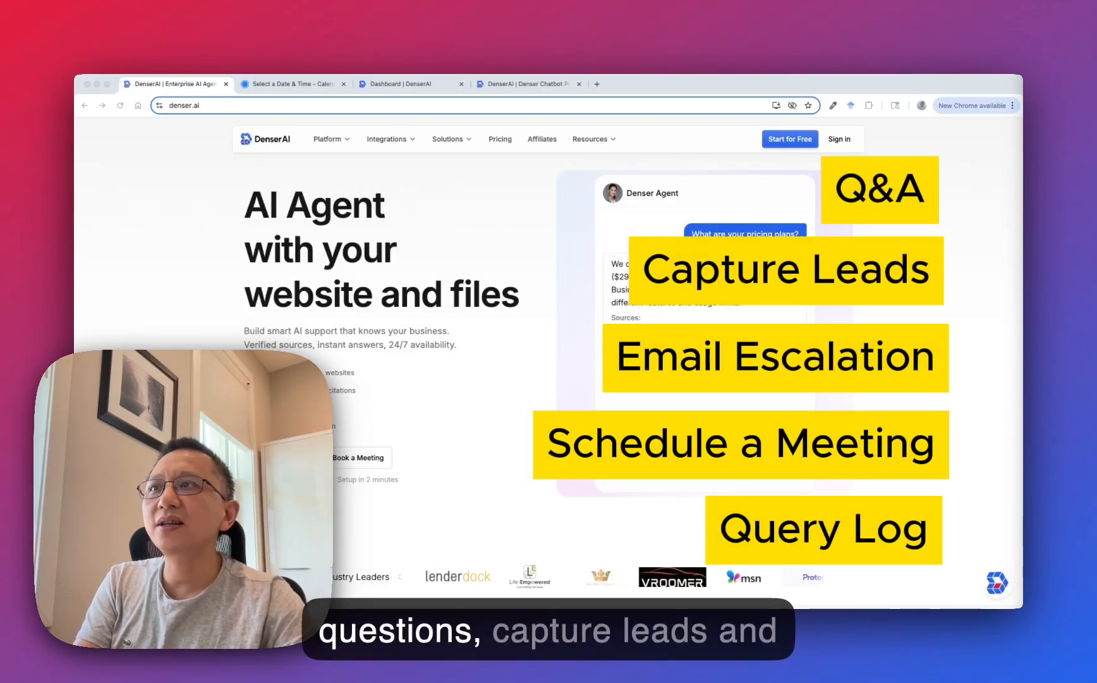
# Sign in from the denser.ai homepage to reach the Chatbots dashboard.
pyautogui.click(405, 84)
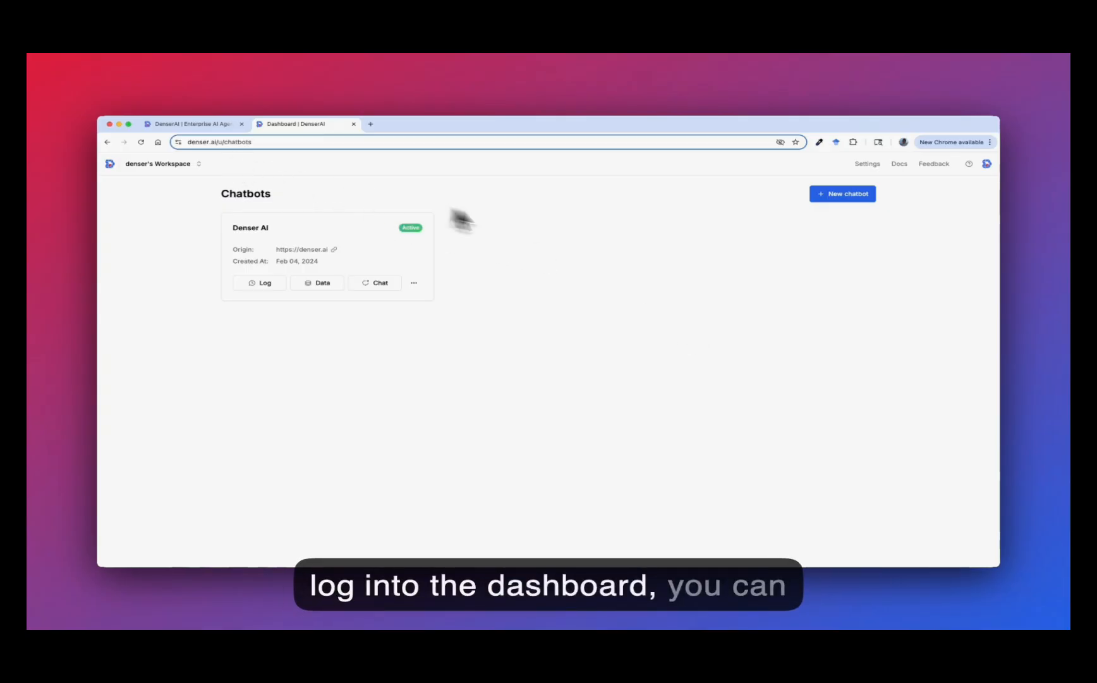
pyautogui.click(842, 193)
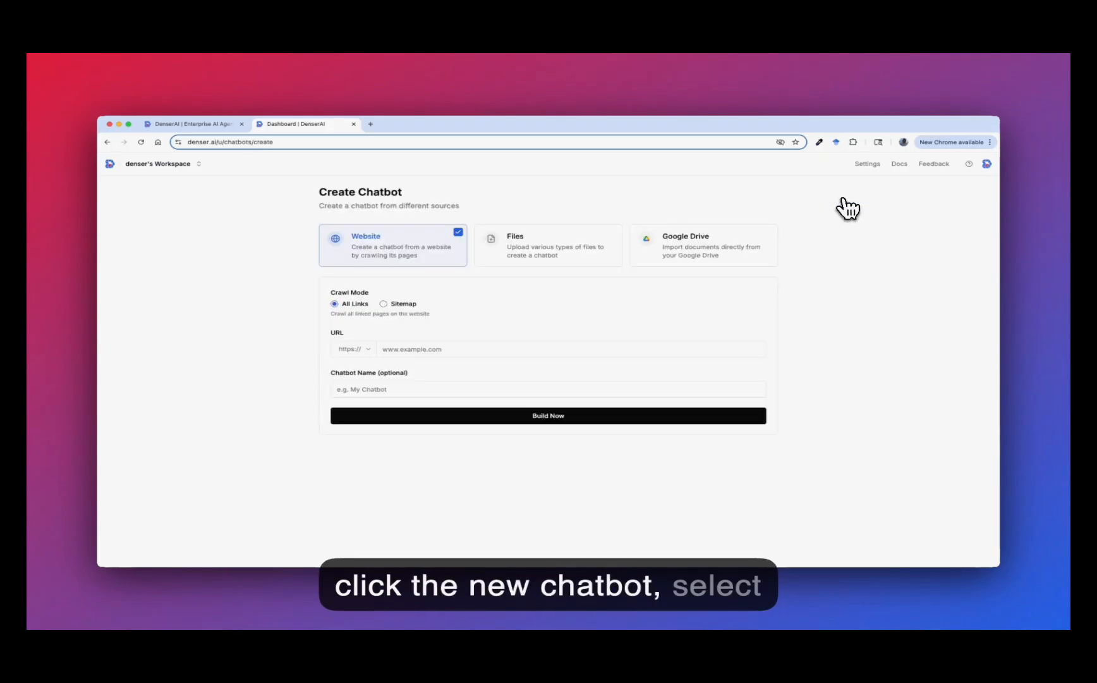
pyautogui.moveTo(440, 336)
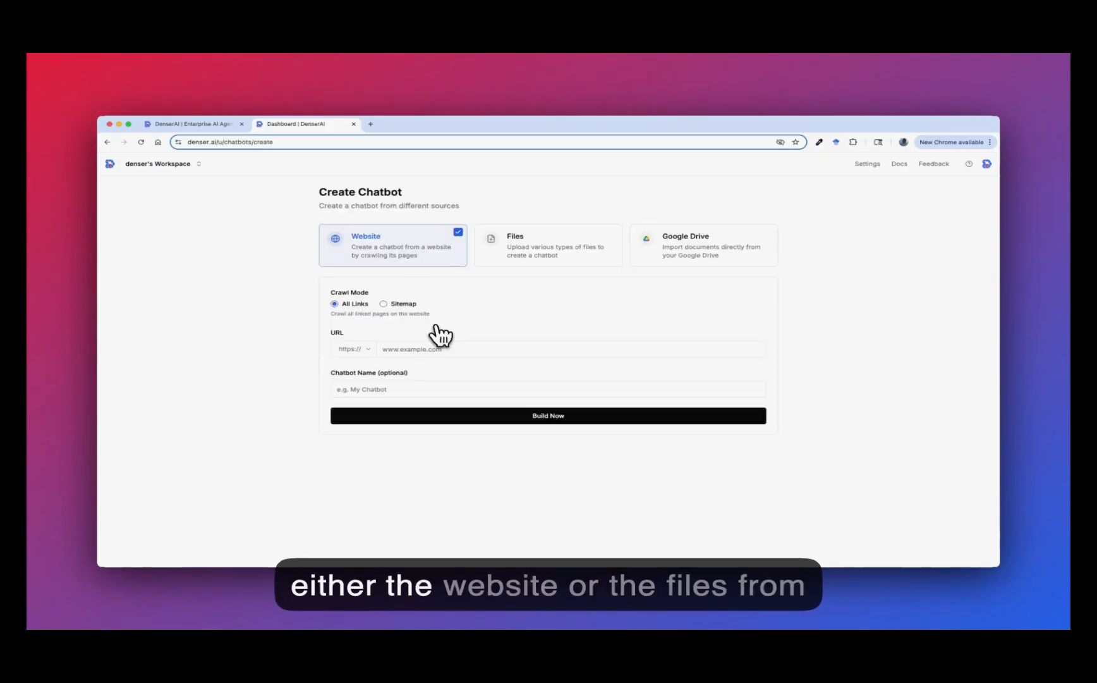
pyautogui.click(547, 245)
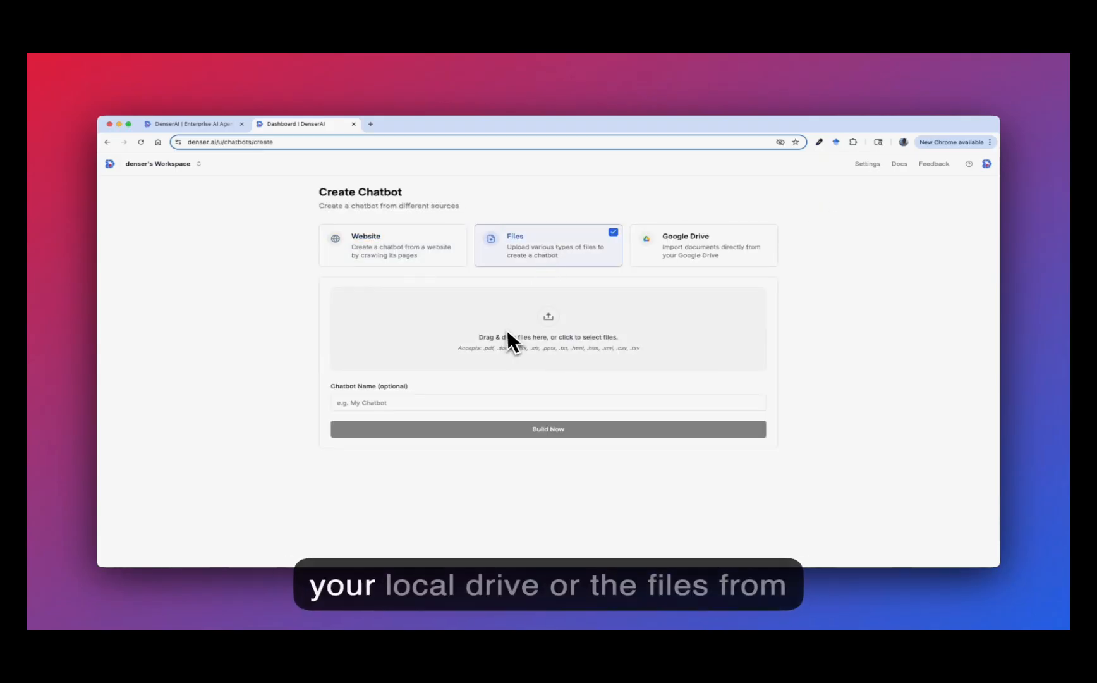
pyautogui.click(703, 245)
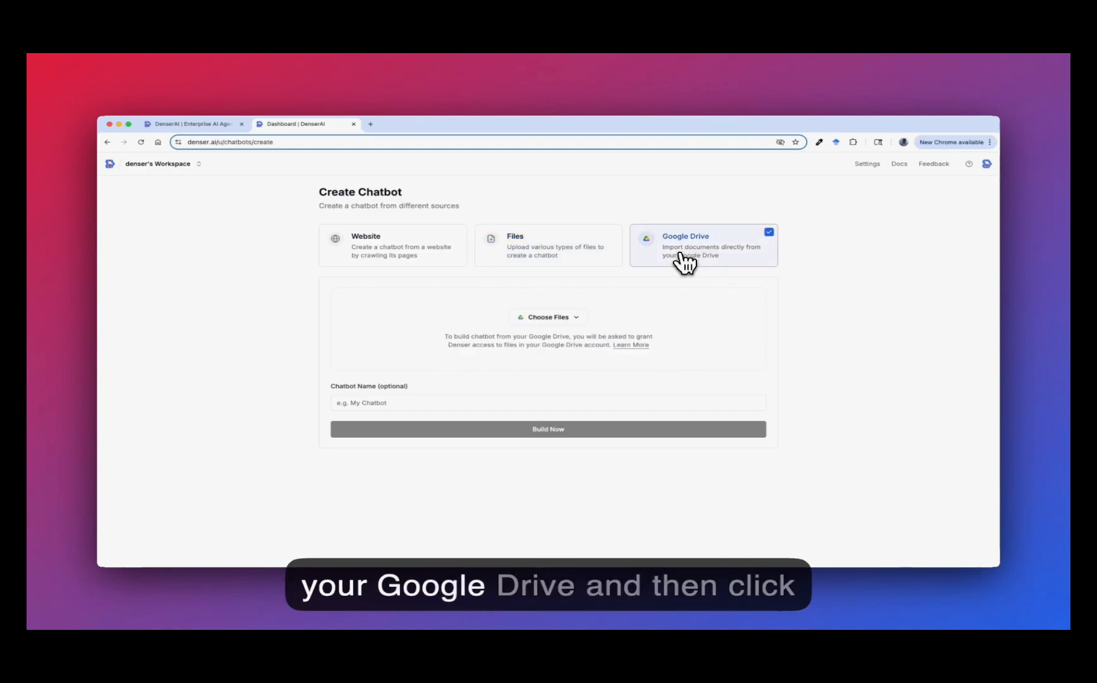
pyautogui.moveTo(535, 479)
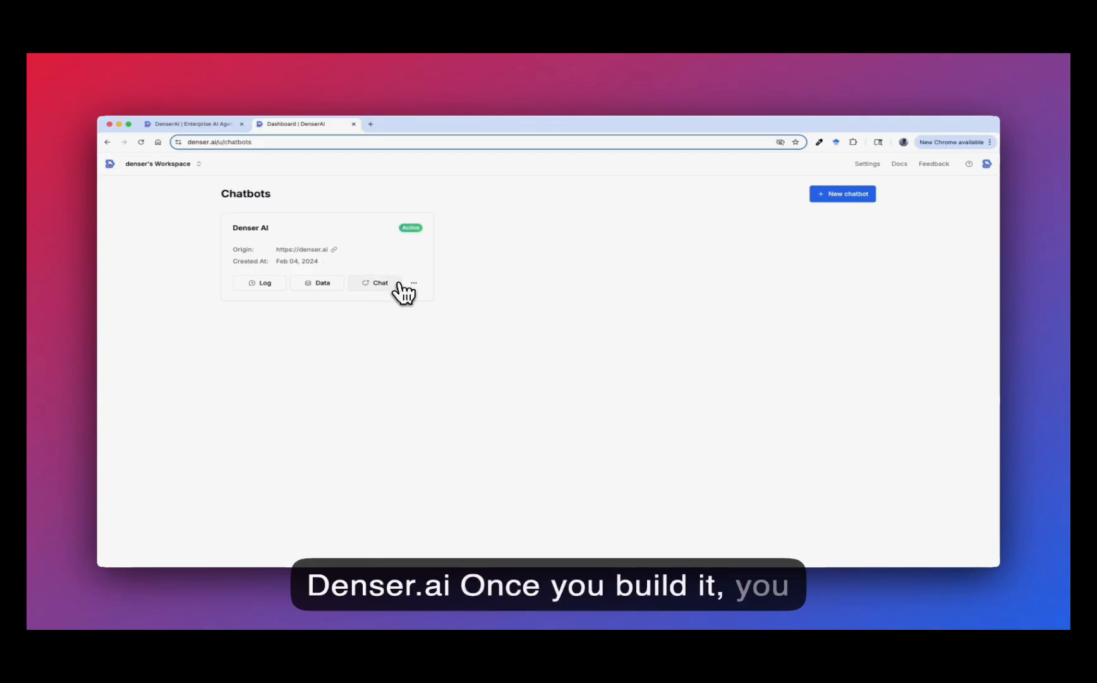
# Chat with the Denser AI bot, ask the suggested pricing question, and compare with the pricing page.
pyautogui.click(375, 283)
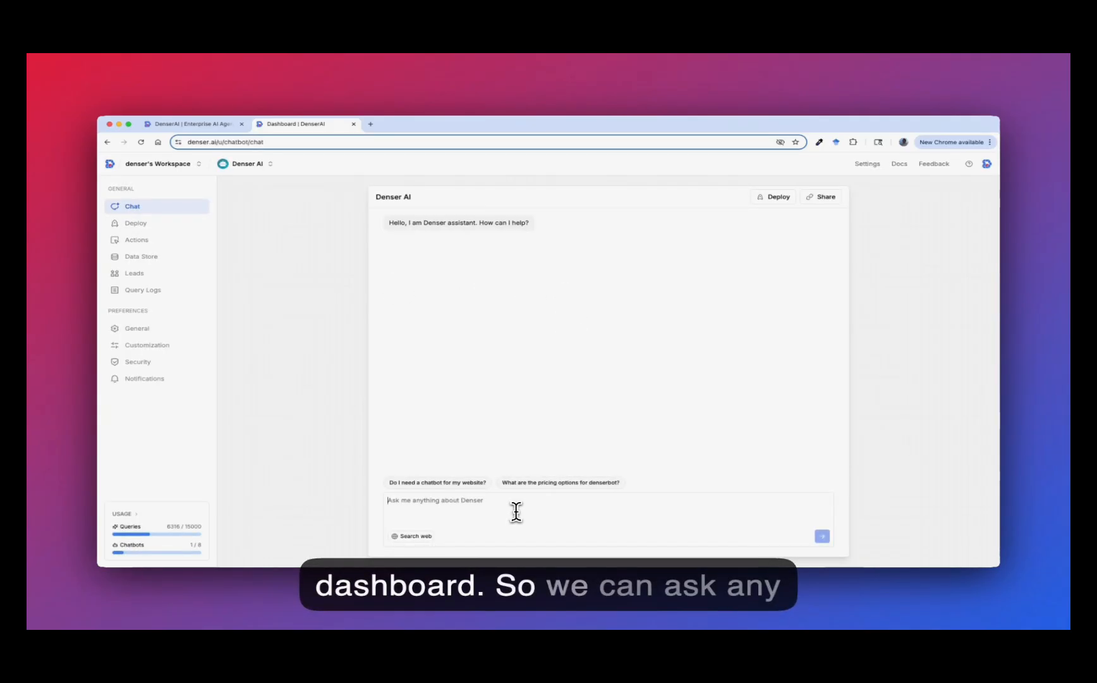
pyautogui.click(560, 483)
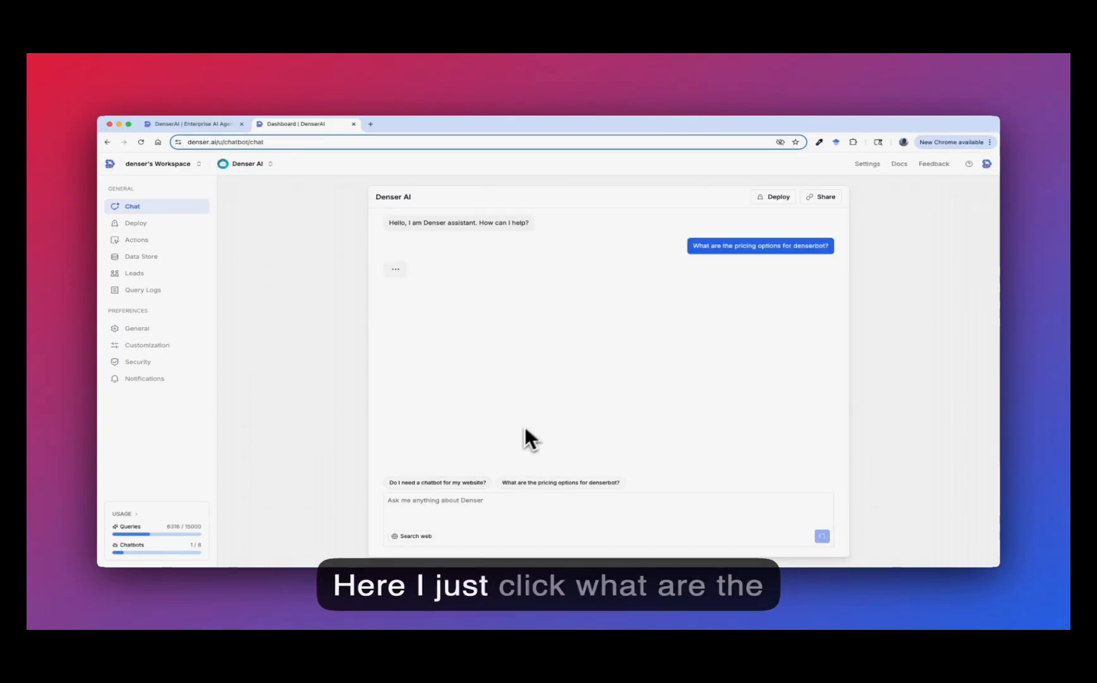
pyautogui.click(560, 483)
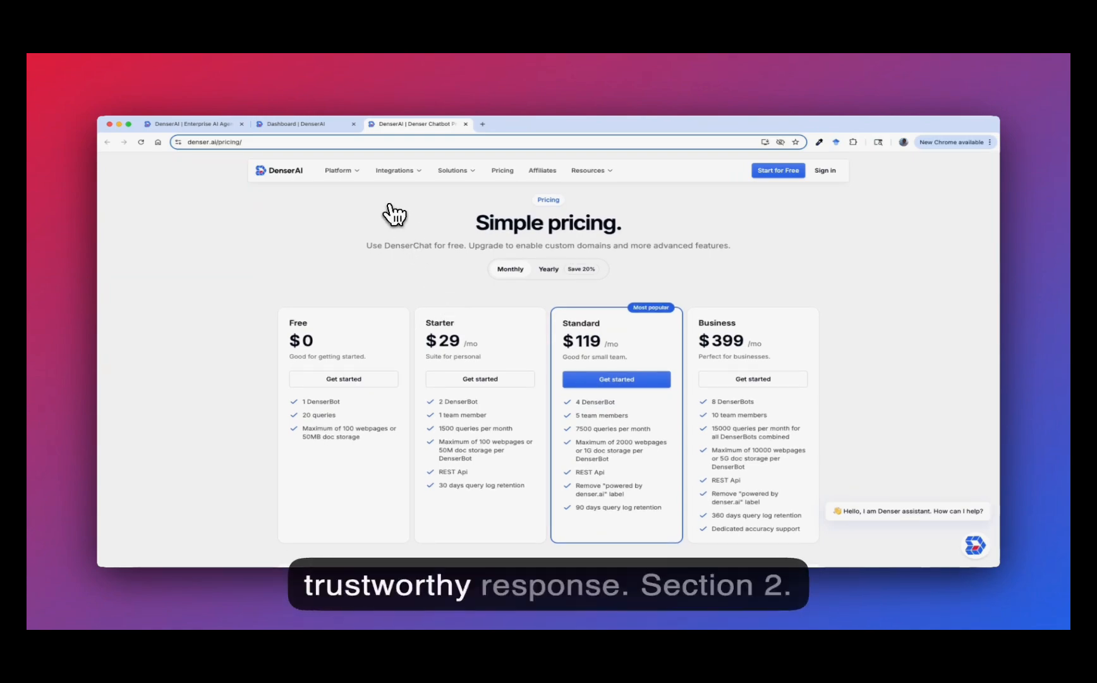
pyautogui.click(305, 124)
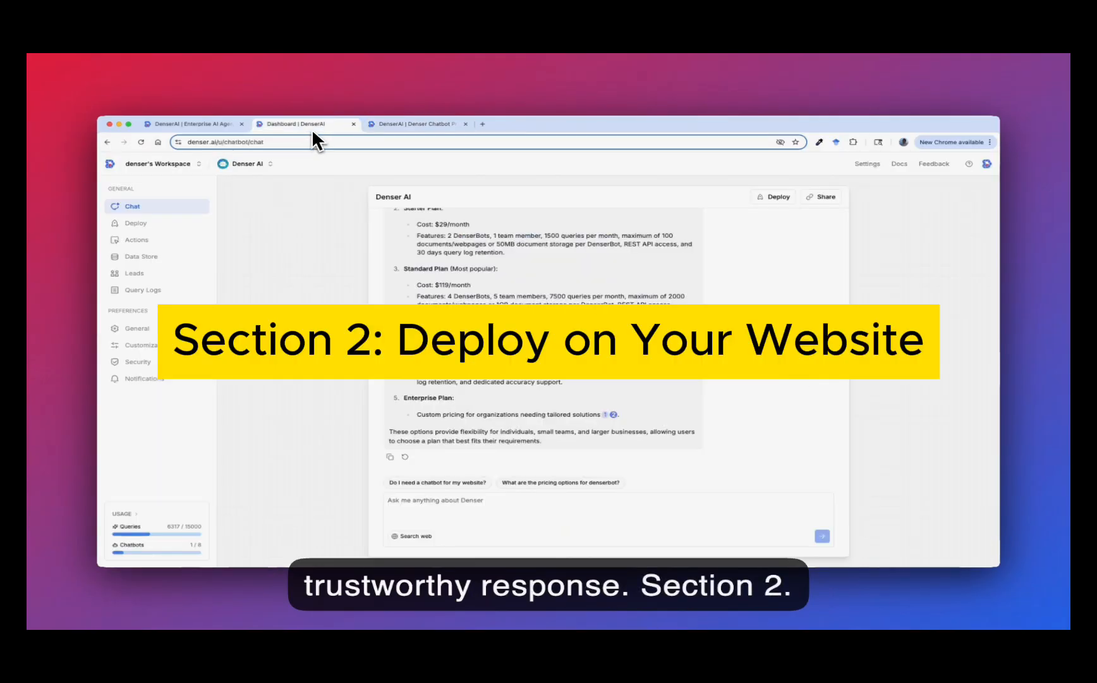
pyautogui.moveTo(707, 382)
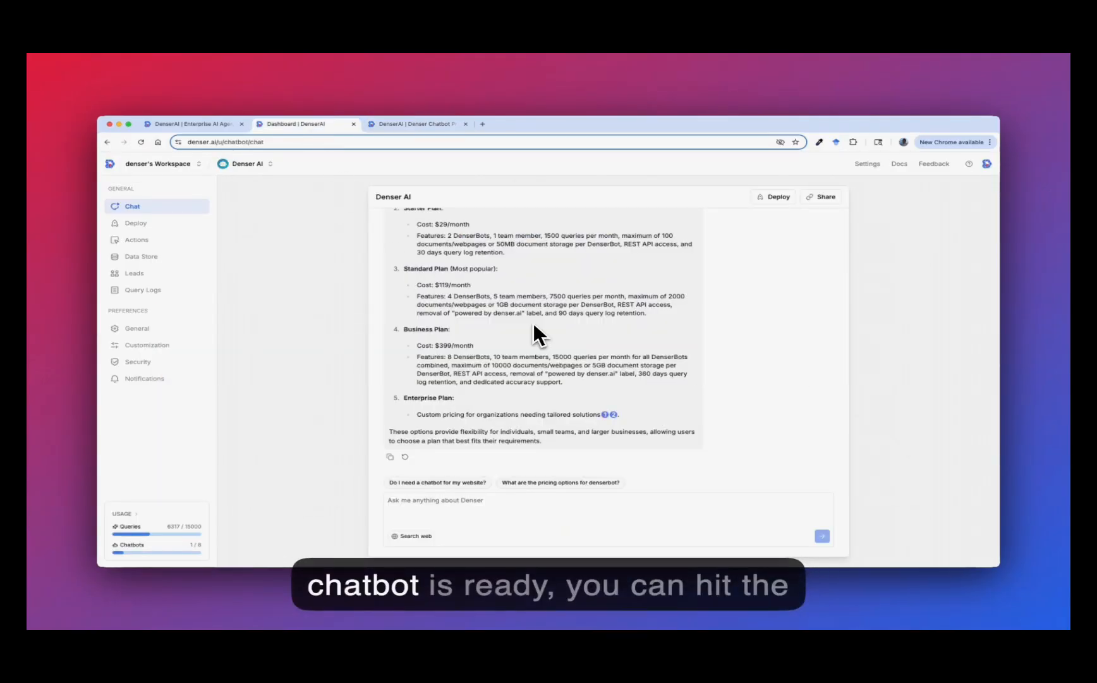
pyautogui.moveTo(328, 294)
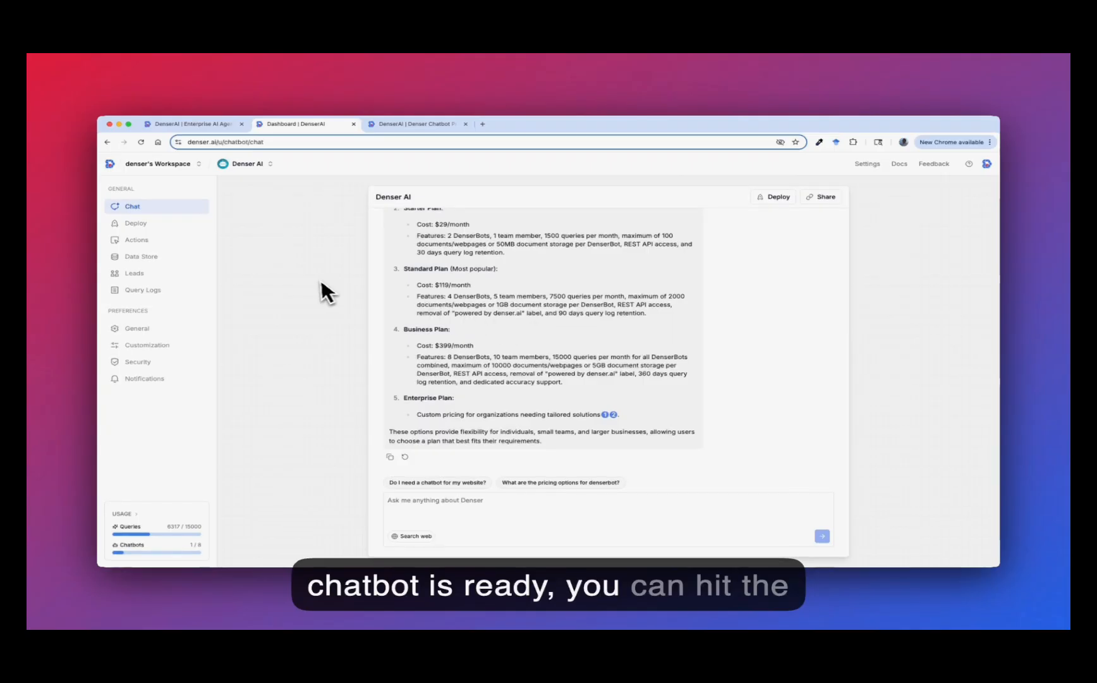
# View the Deploy page and get the Website Embed code with widget and iframe snippets.
pyautogui.click(135, 223)
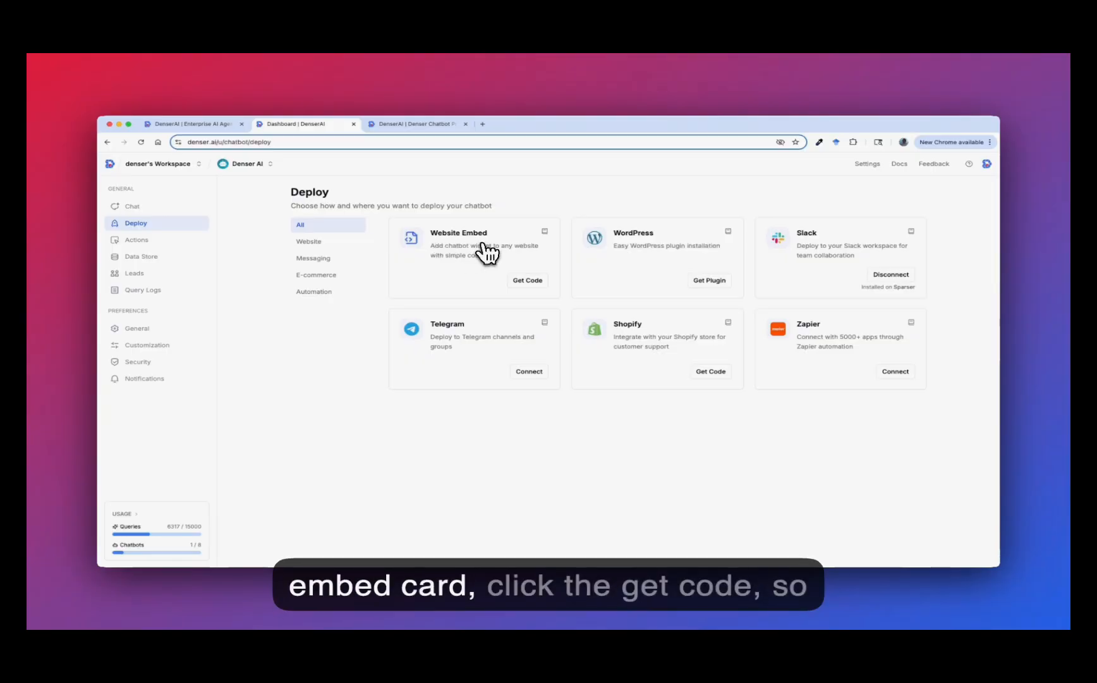
pyautogui.click(527, 281)
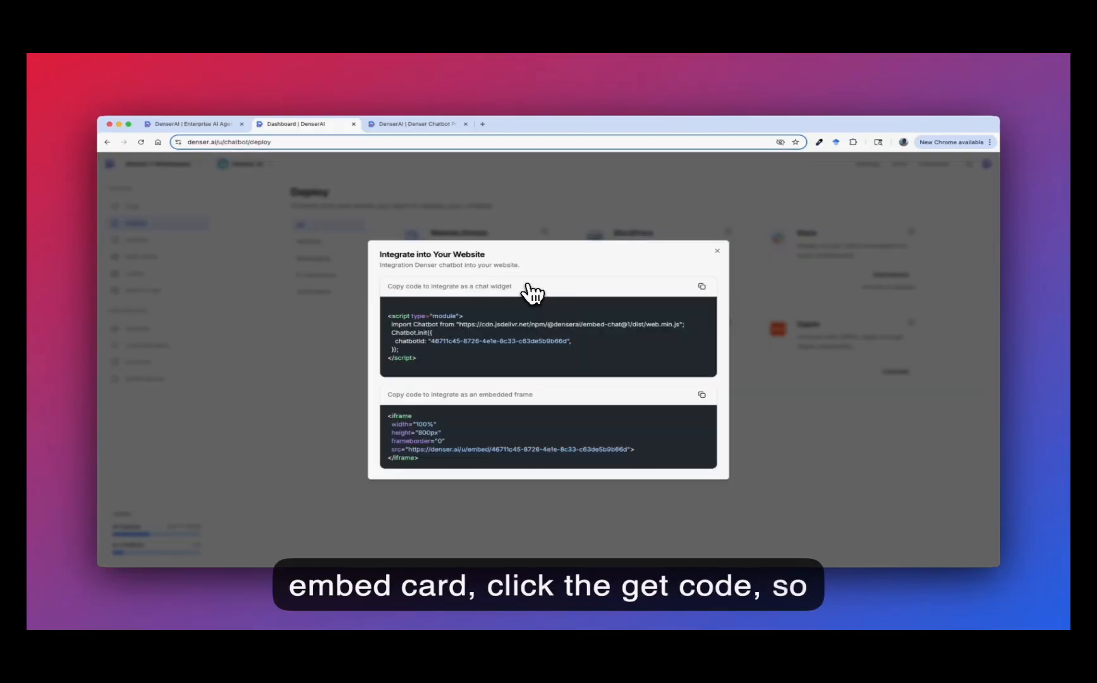
pyautogui.moveTo(421, 383)
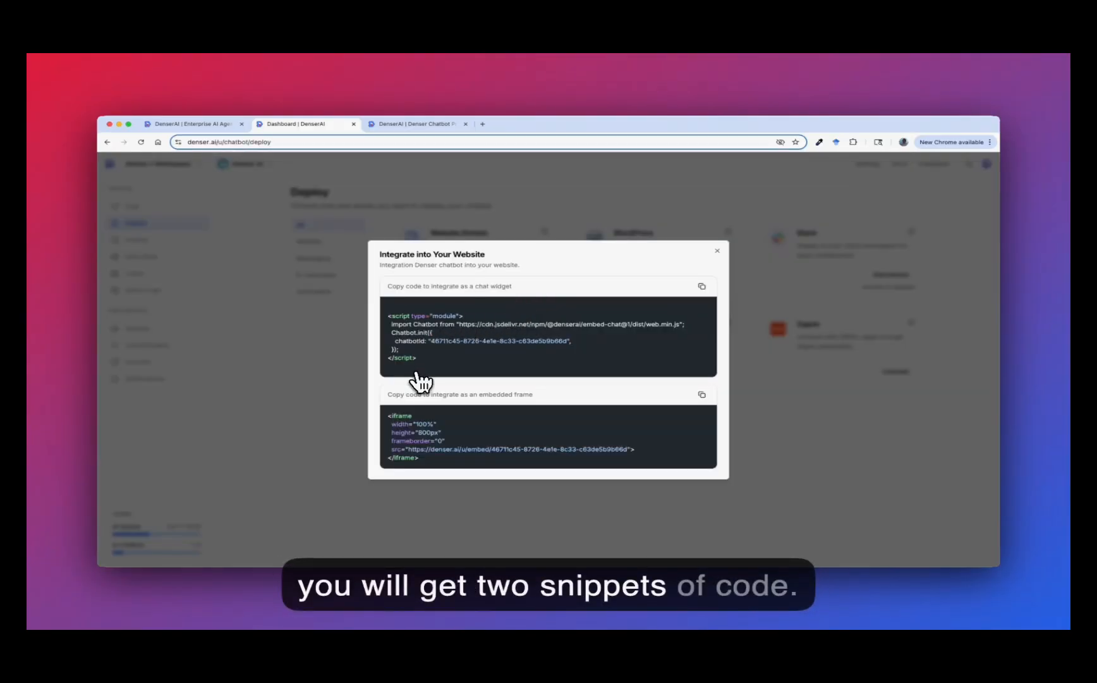
pyautogui.moveTo(461, 374)
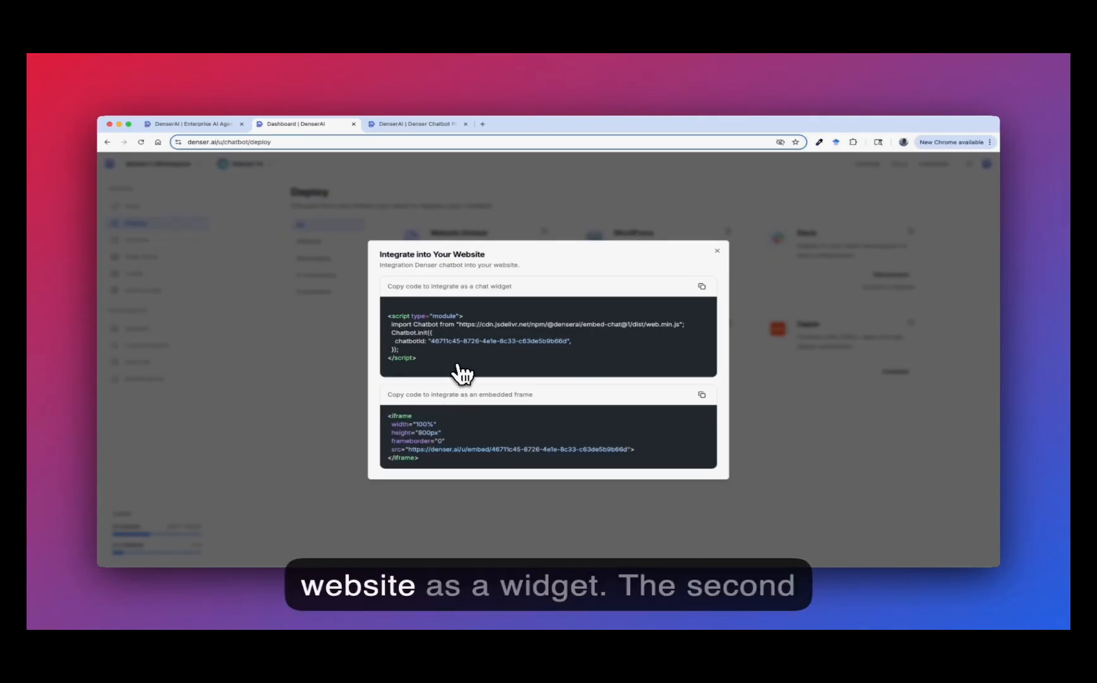
pyautogui.moveTo(465, 442)
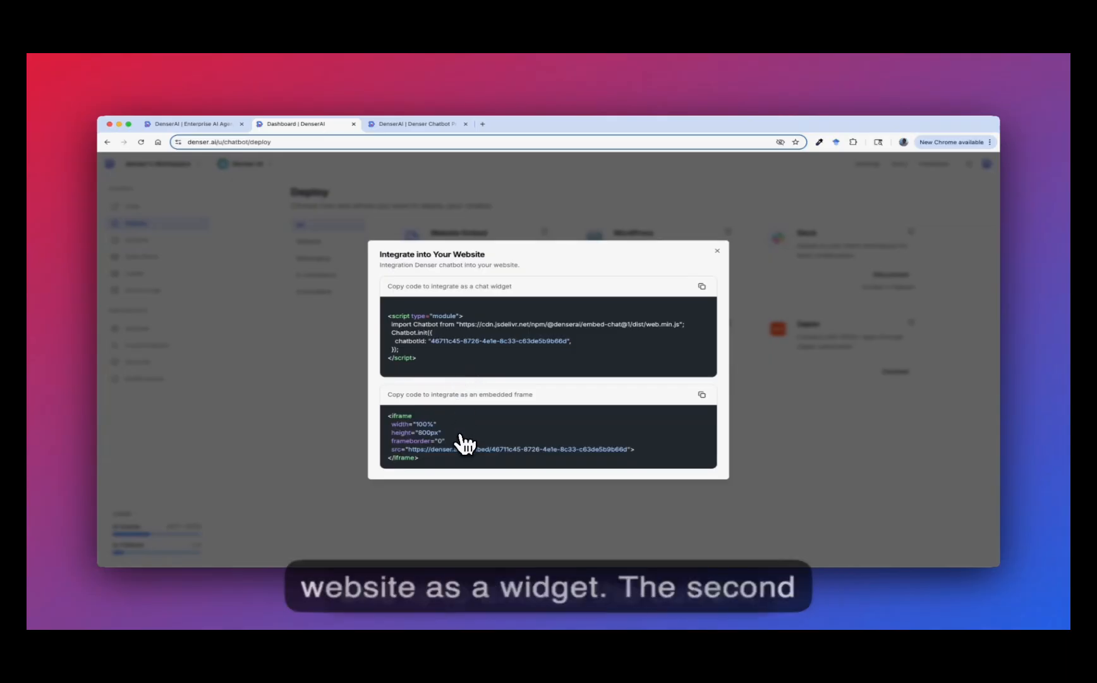
pyautogui.moveTo(452, 464)
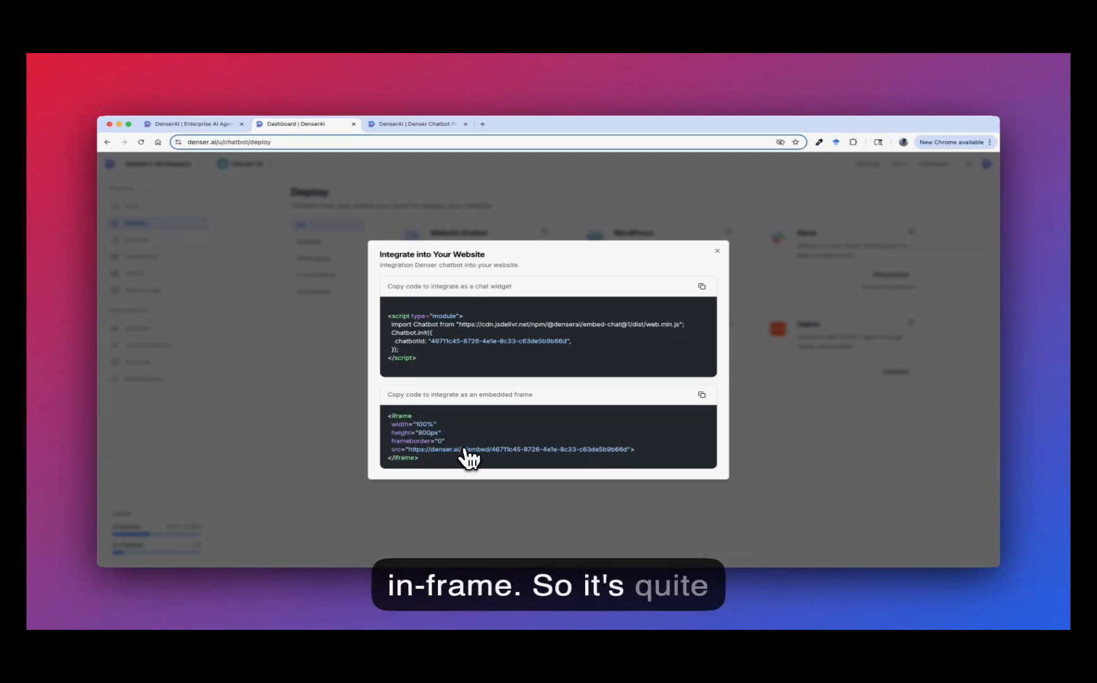
pyautogui.moveTo(770, 423)
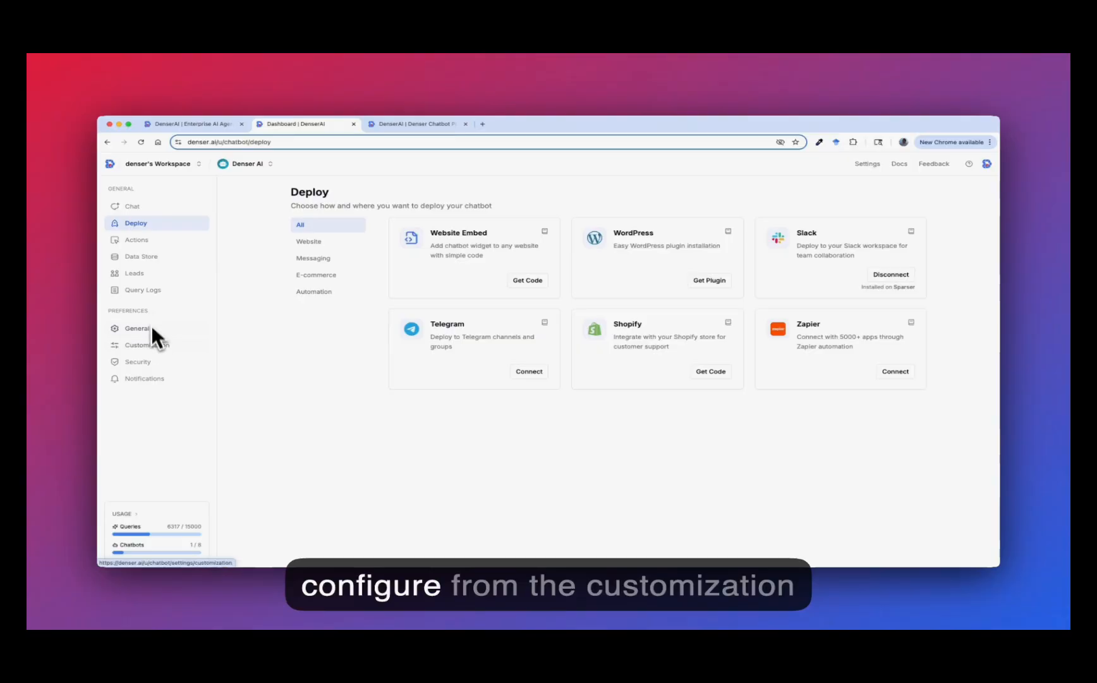
# Keep Lead Generation on in Customization and check the live widget's name-and-email form.
pyautogui.click(146, 344)
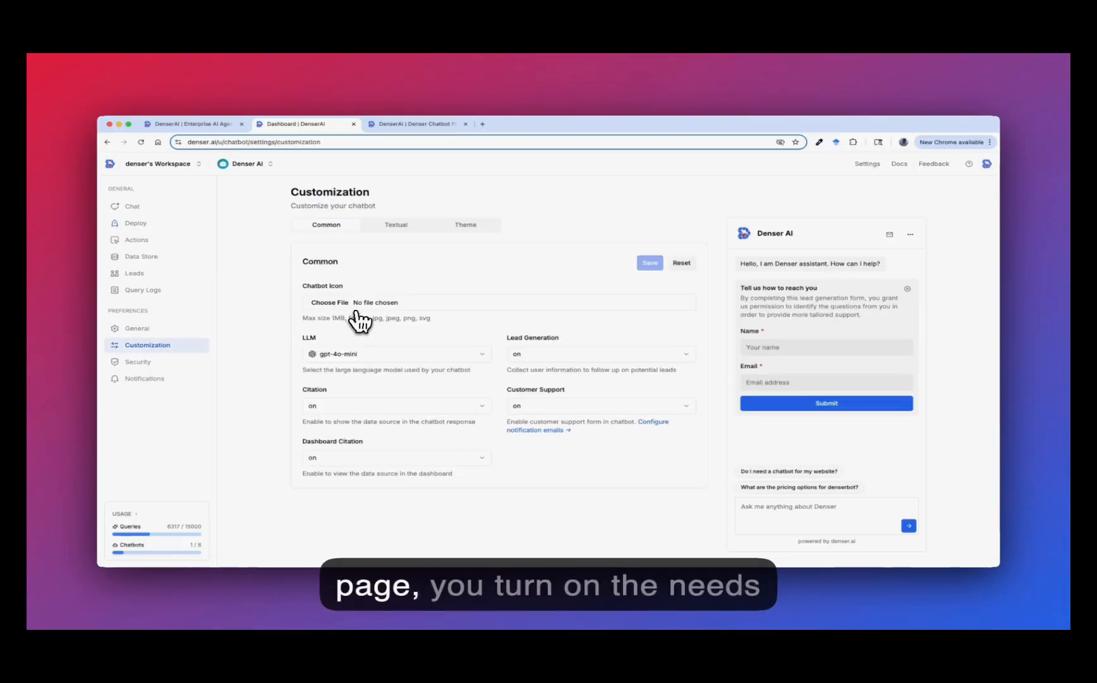
pyautogui.click(598, 354)
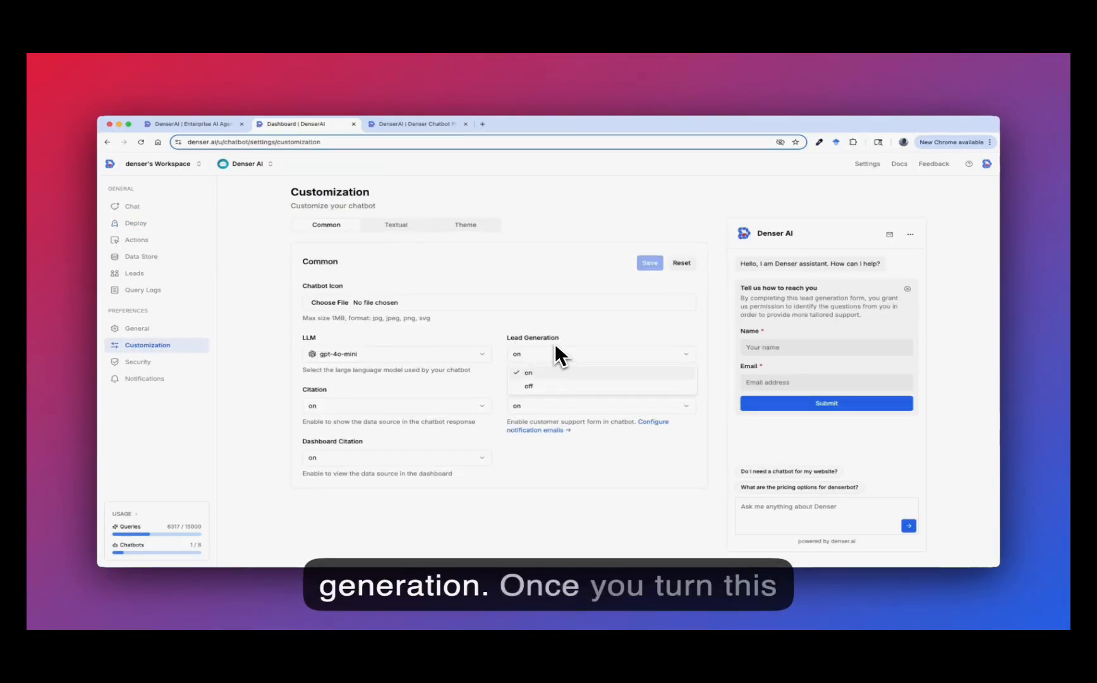
pyautogui.click(529, 372)
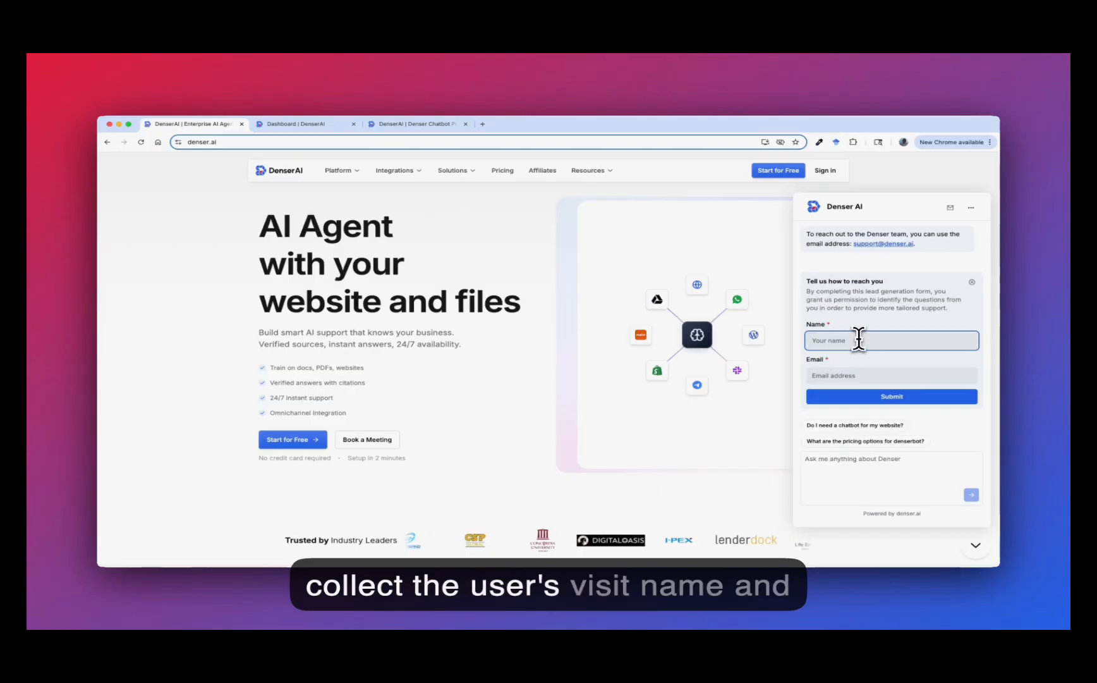
pyautogui.click(892, 375)
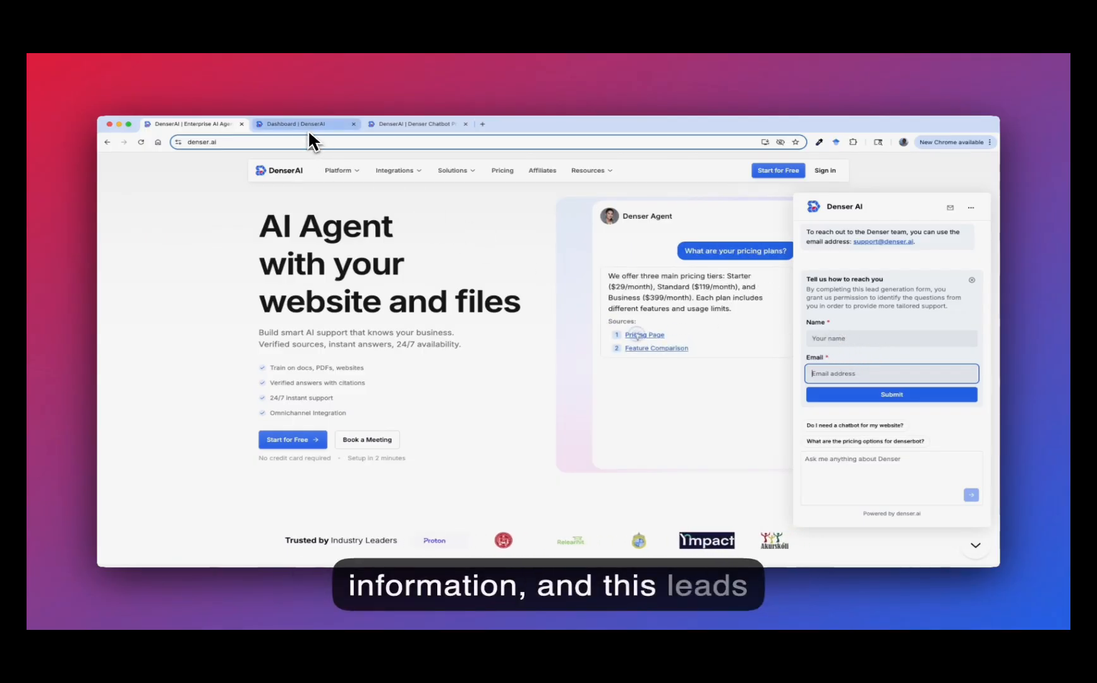
pyautogui.click(302, 123)
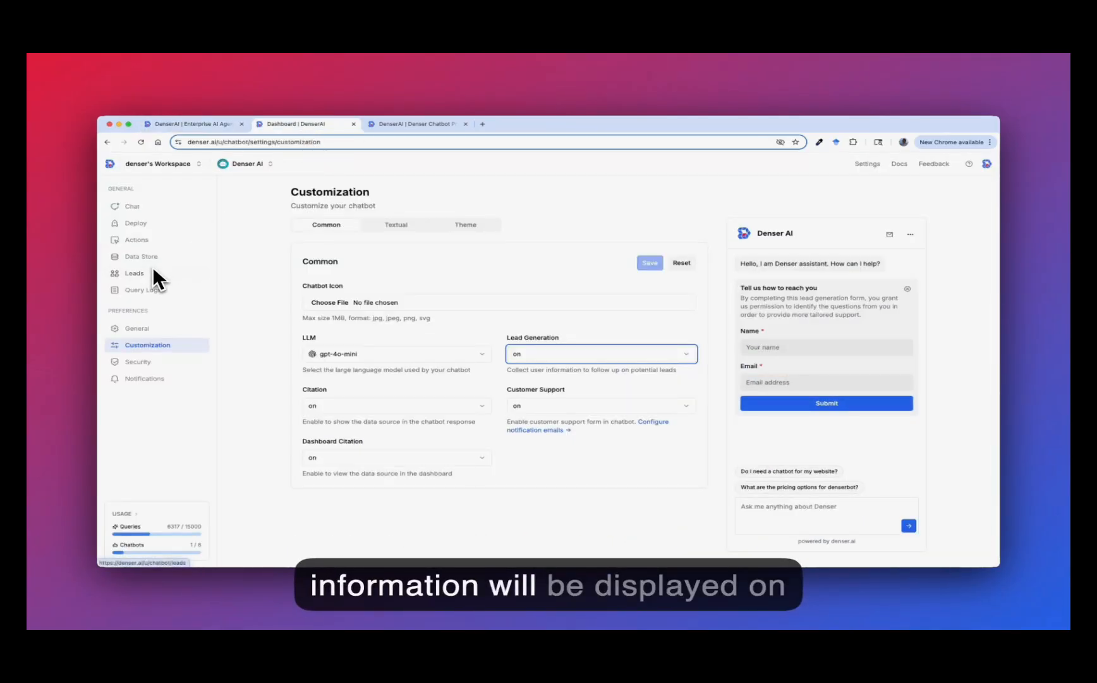
# View the collected leads list and the Google Sheets sync on the Integrations tab.
pyautogui.click(134, 274)
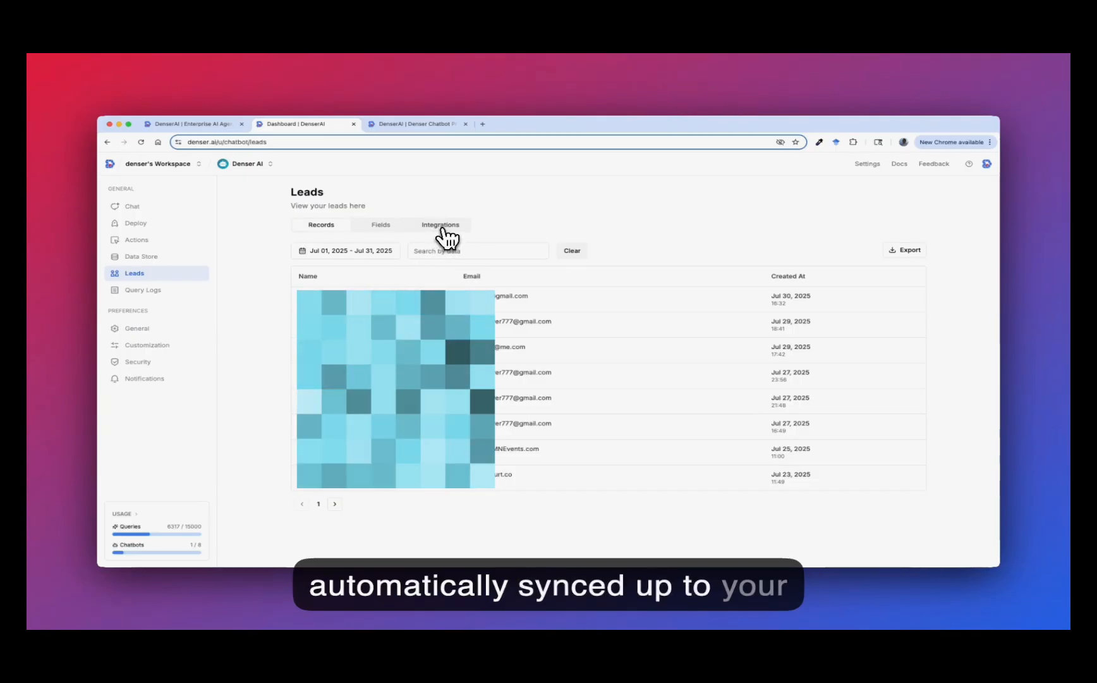
pyautogui.click(440, 225)
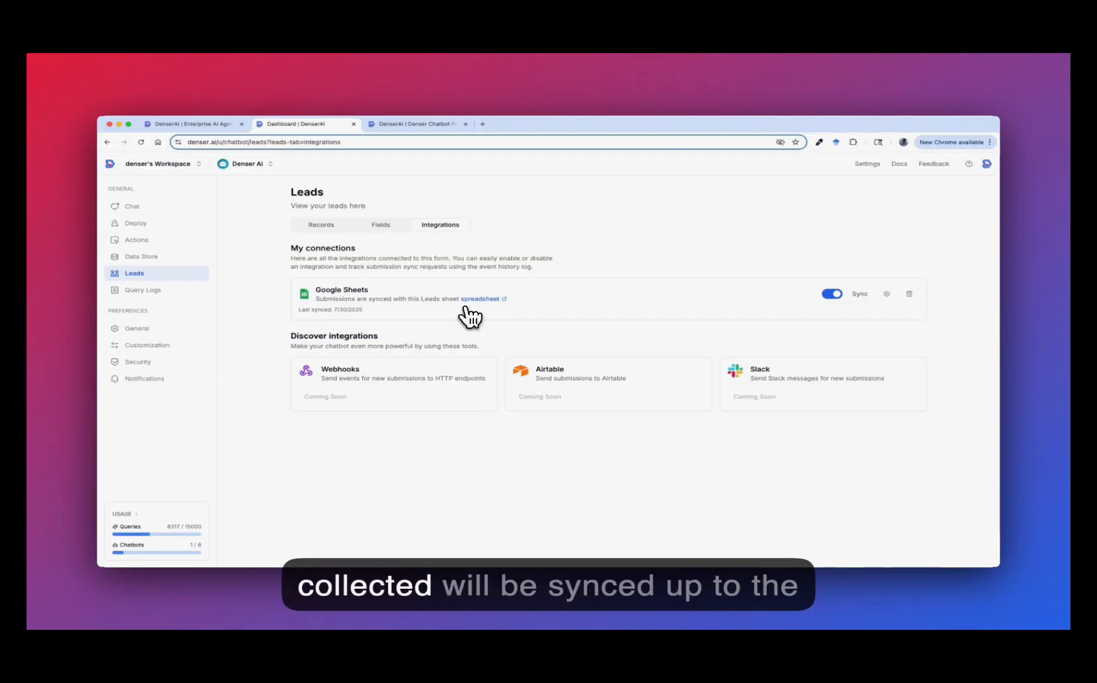
pyautogui.moveTo(385, 308)
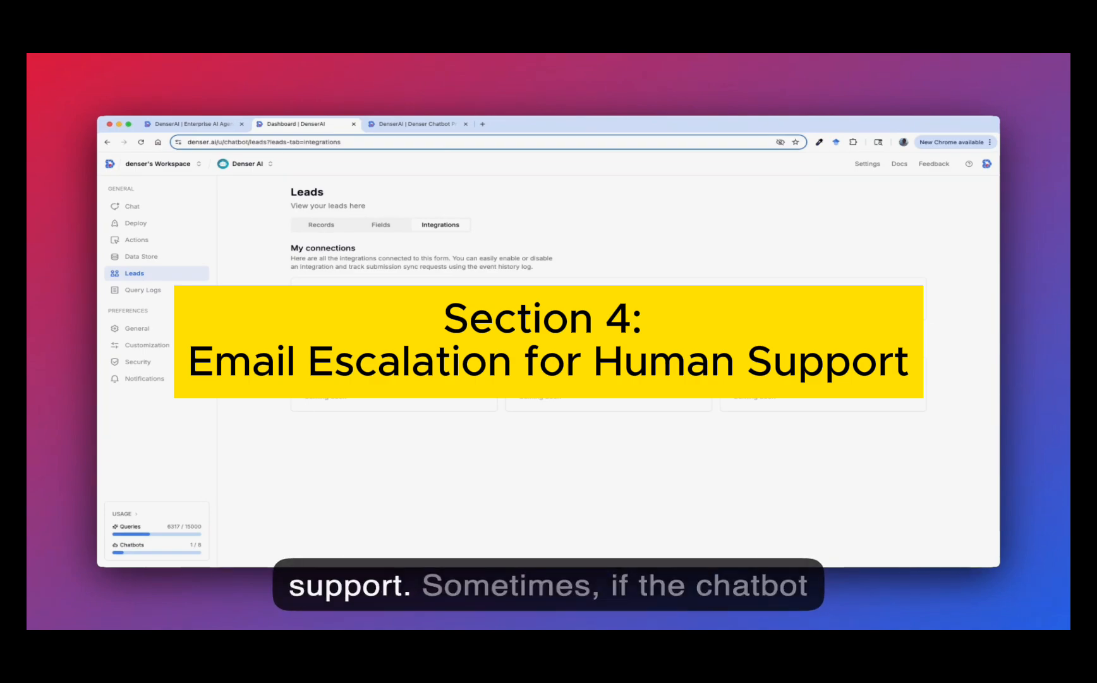
# On the live site, dismiss the lead form and bring up the human-help form with email and issue fields.
pyautogui.click(192, 123)
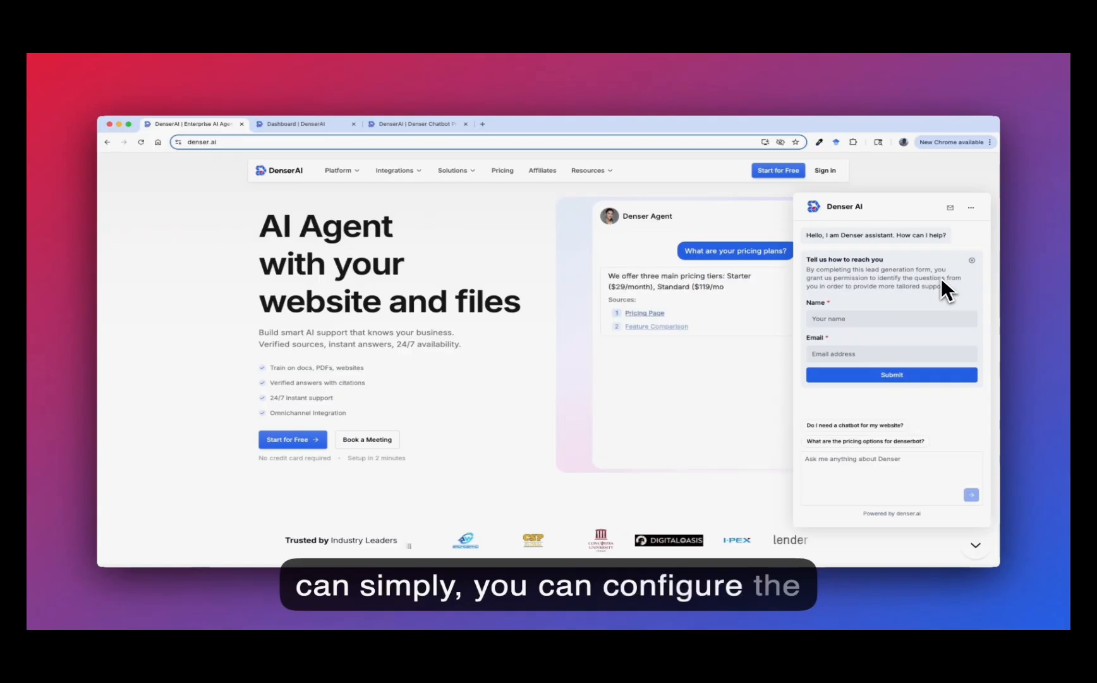
pyautogui.click(971, 259)
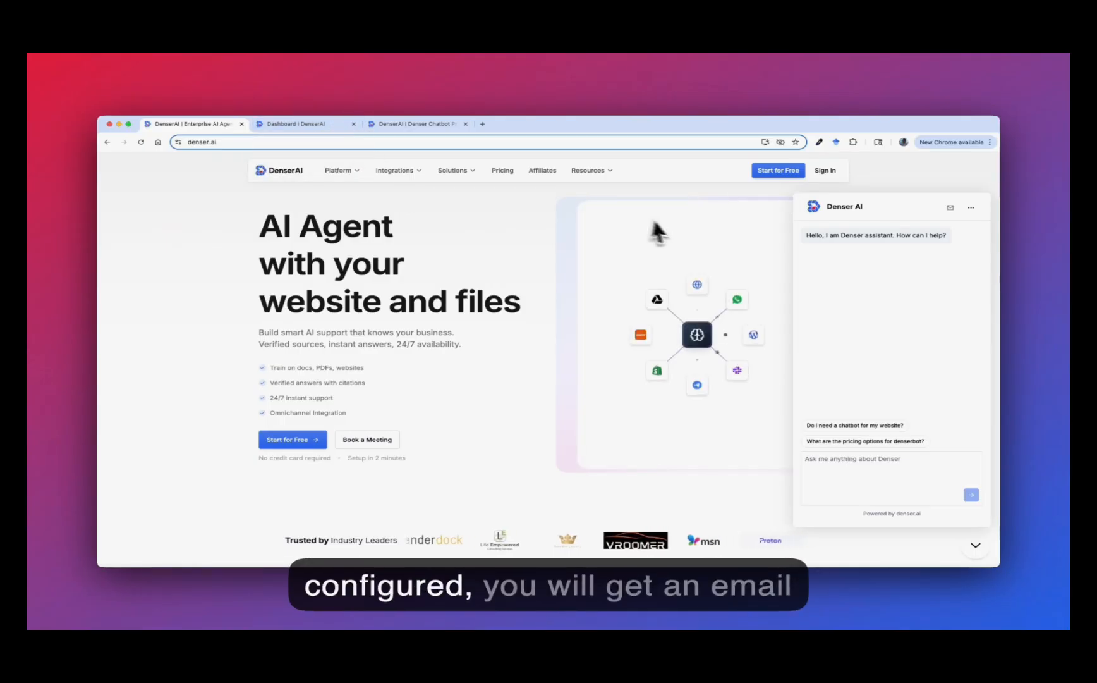
pyautogui.moveTo(951, 206)
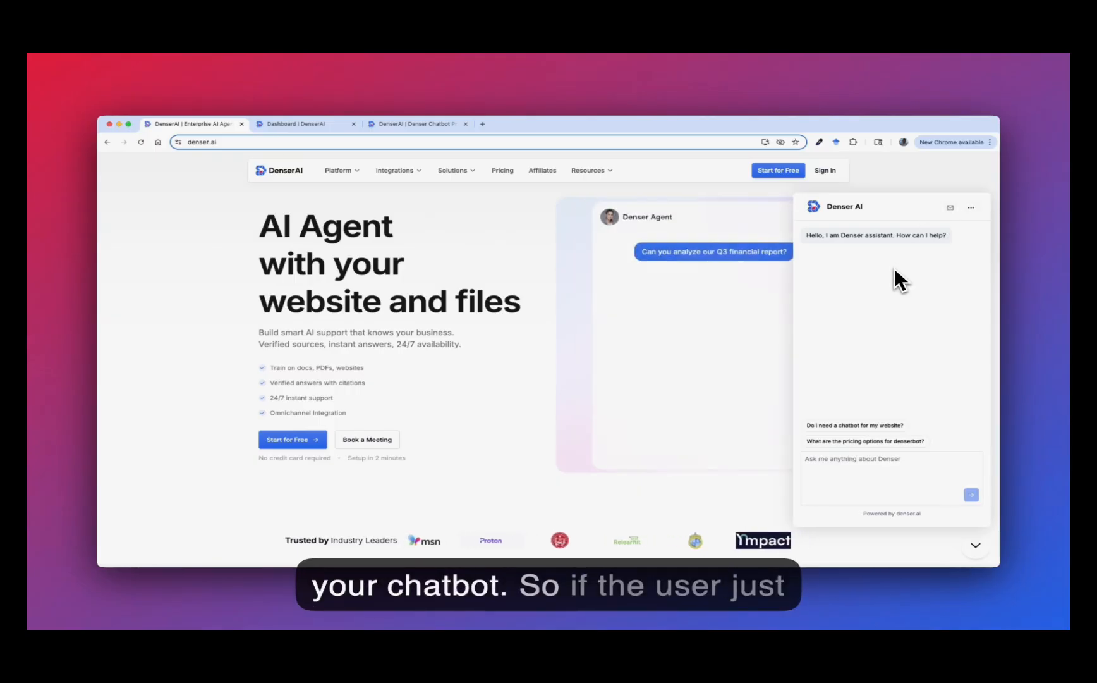
pyautogui.click(951, 207)
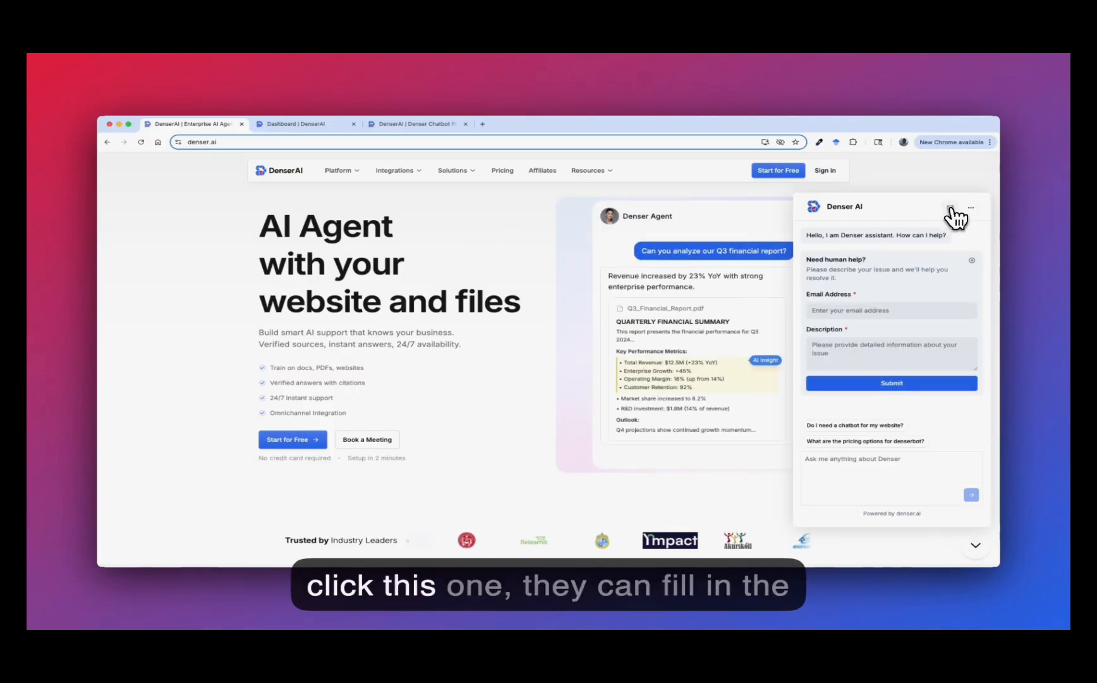
pyautogui.click(892, 310)
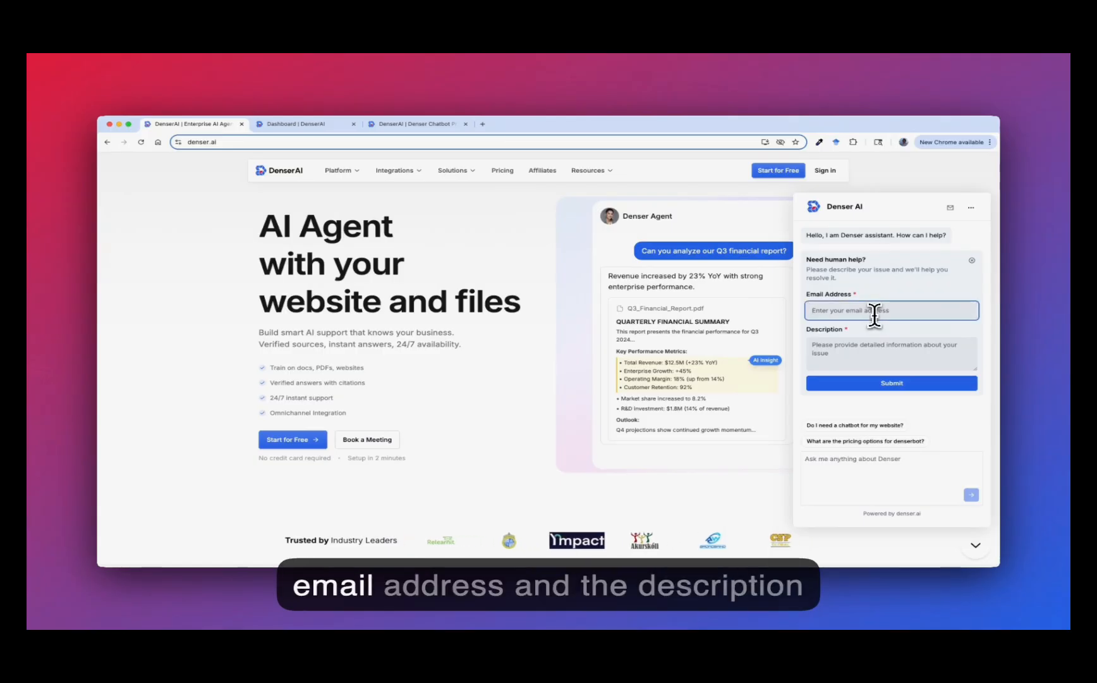
pyautogui.click(891, 353)
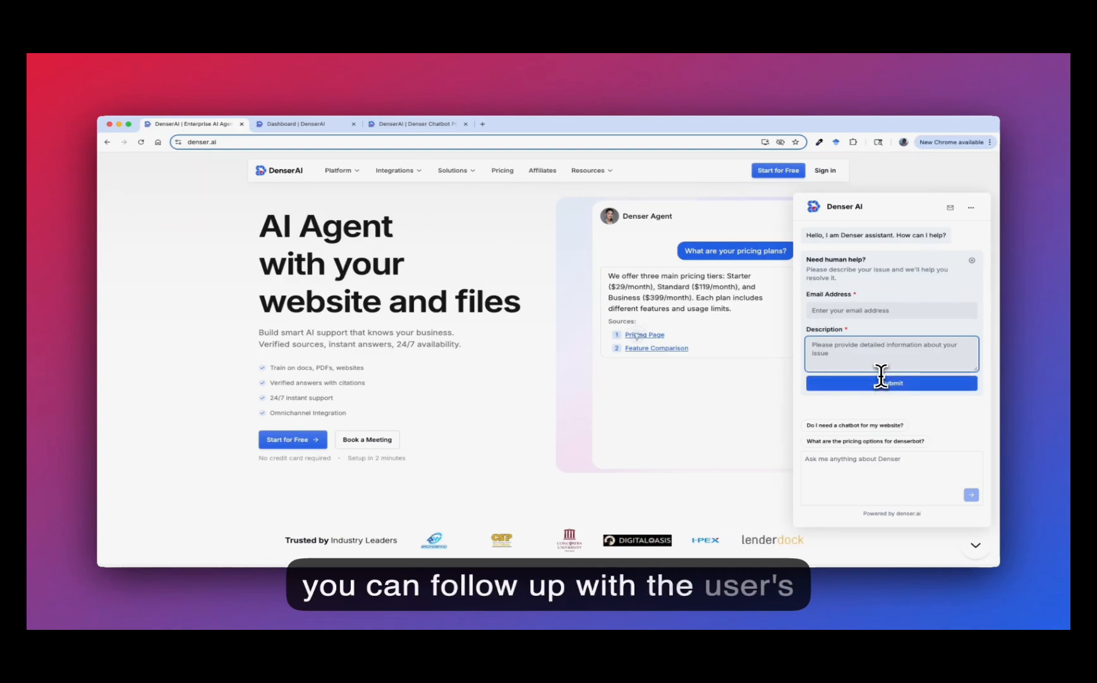
pyautogui.click(643, 334)
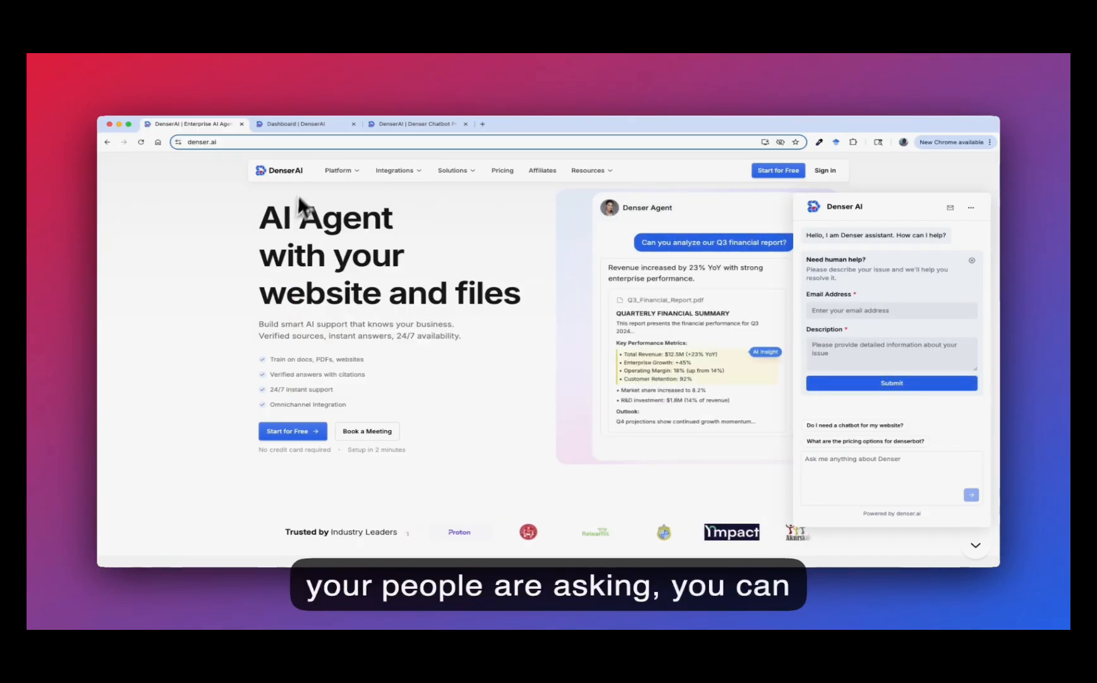
# View Query Logs listing pricing questions with responses, dates and contact info.
pyautogui.click(306, 124)
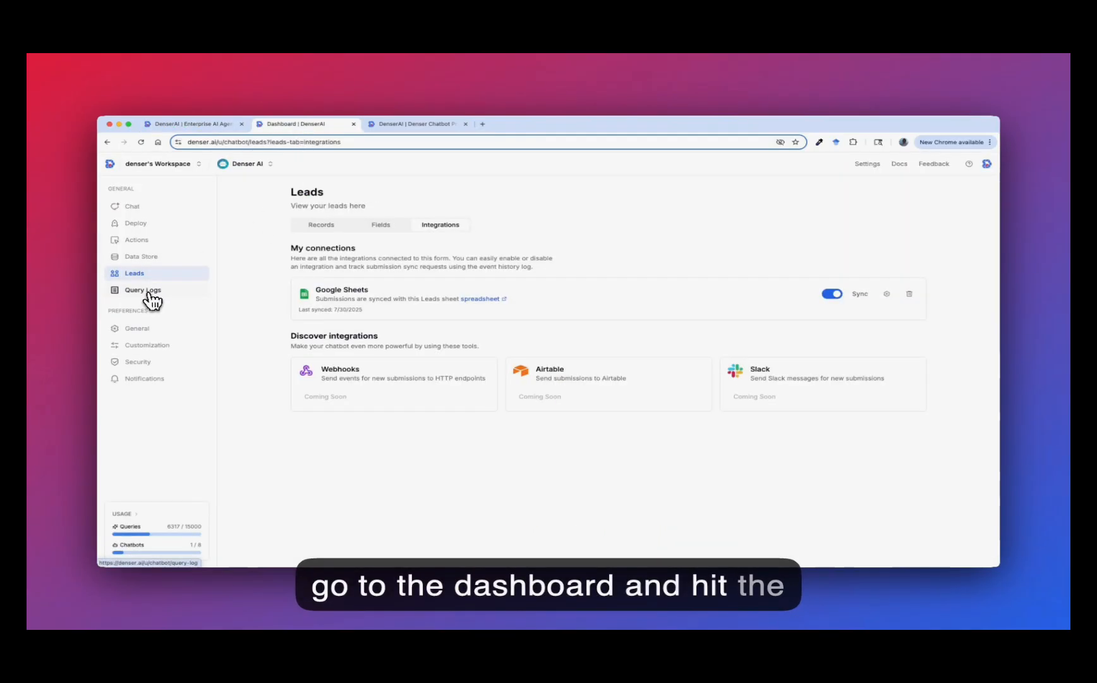
pyautogui.click(143, 289)
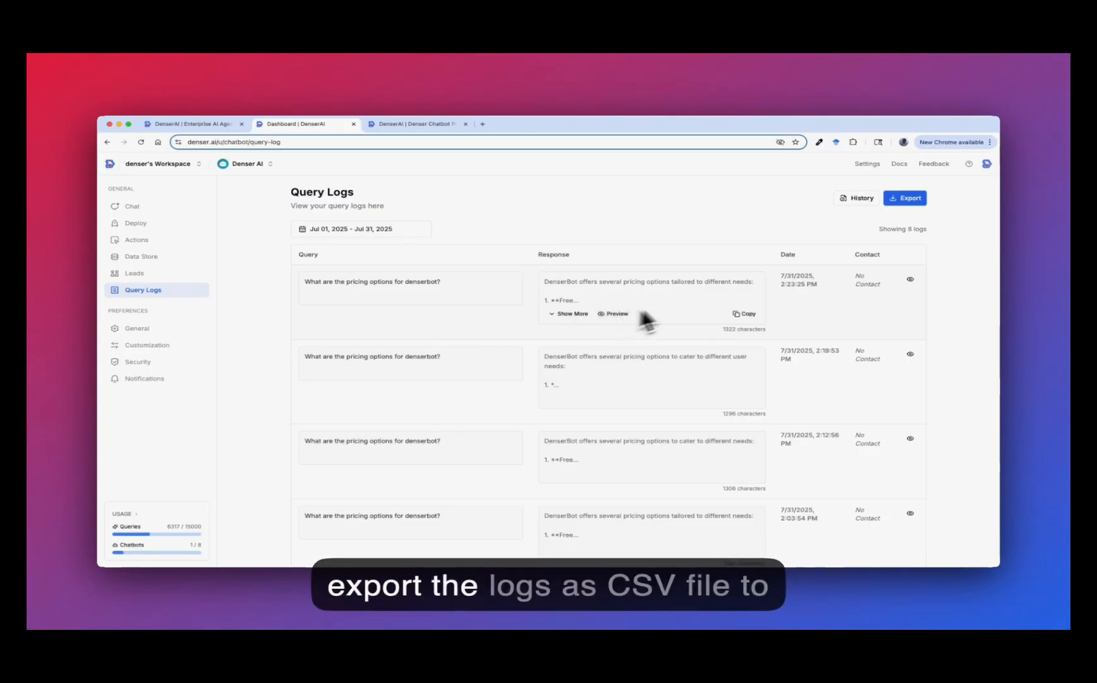
pyautogui.moveTo(710, 320)
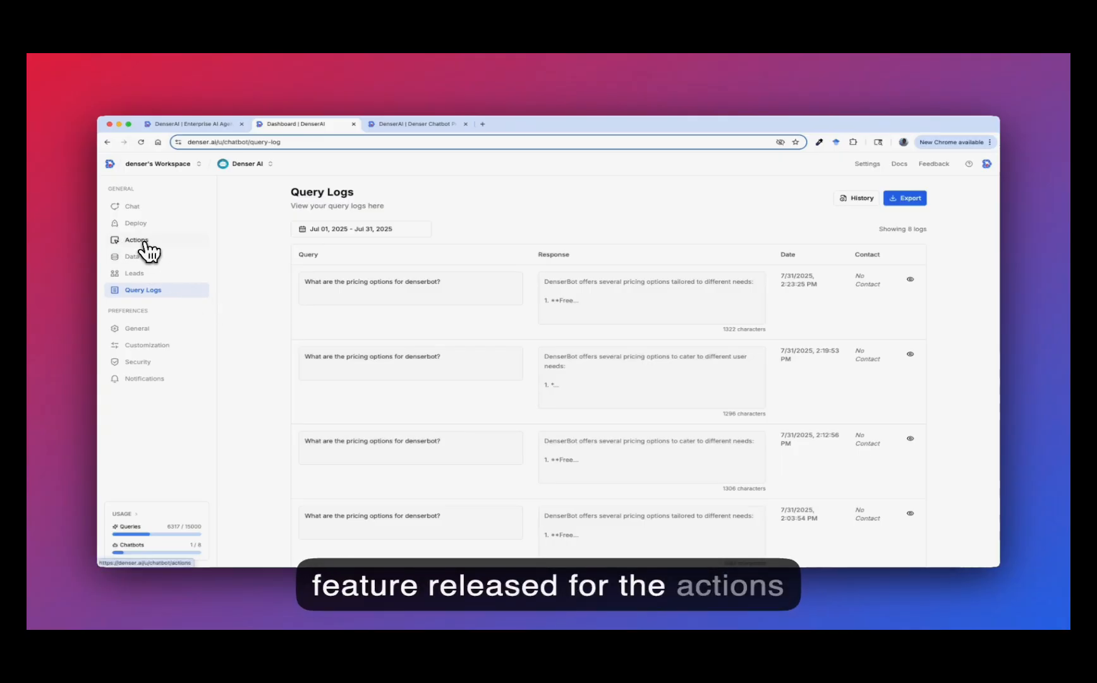
# View the Actions page showing the switched-on Calendly schedule-meeting action.
pyautogui.click(136, 239)
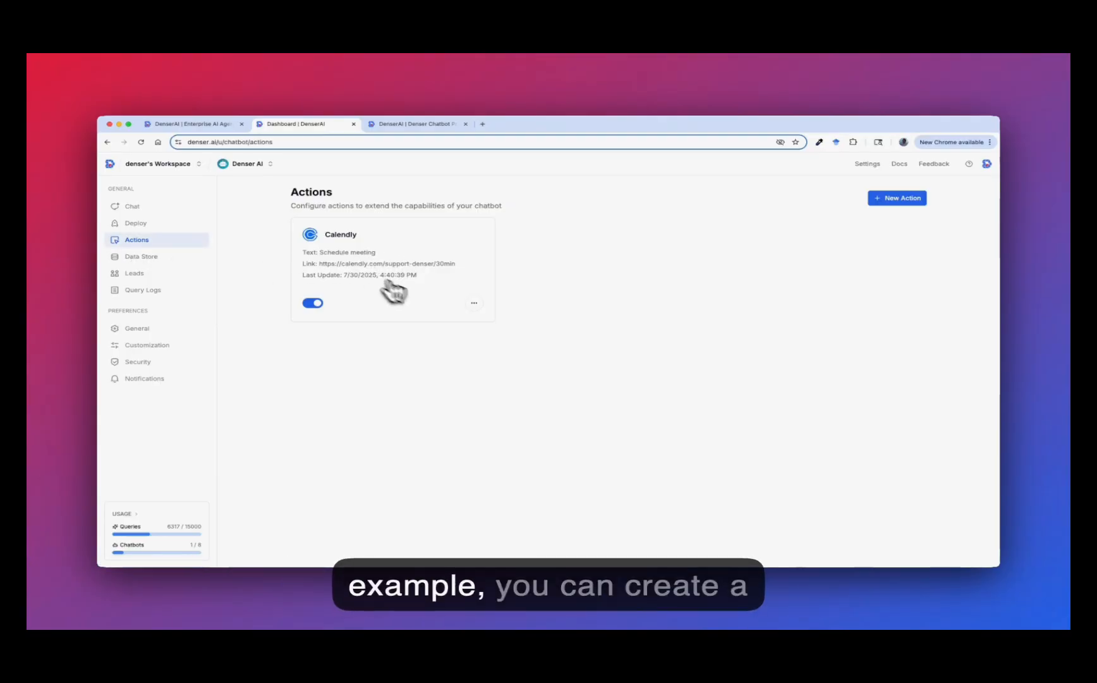
pyautogui.moveTo(482, 311)
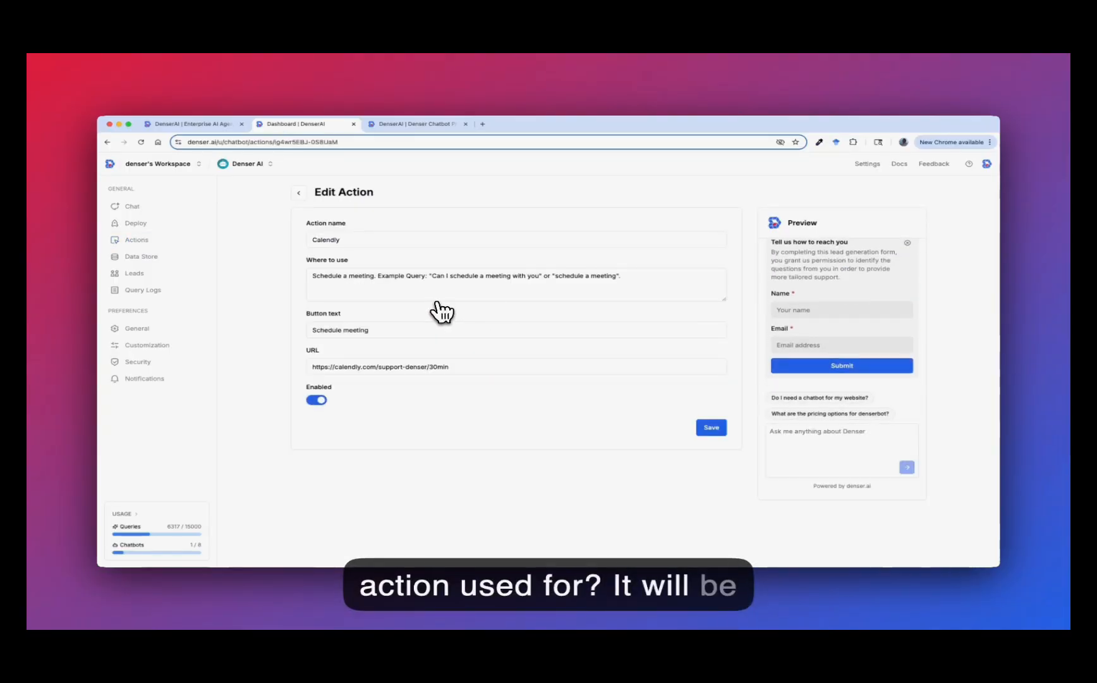
pyautogui.moveTo(374, 297)
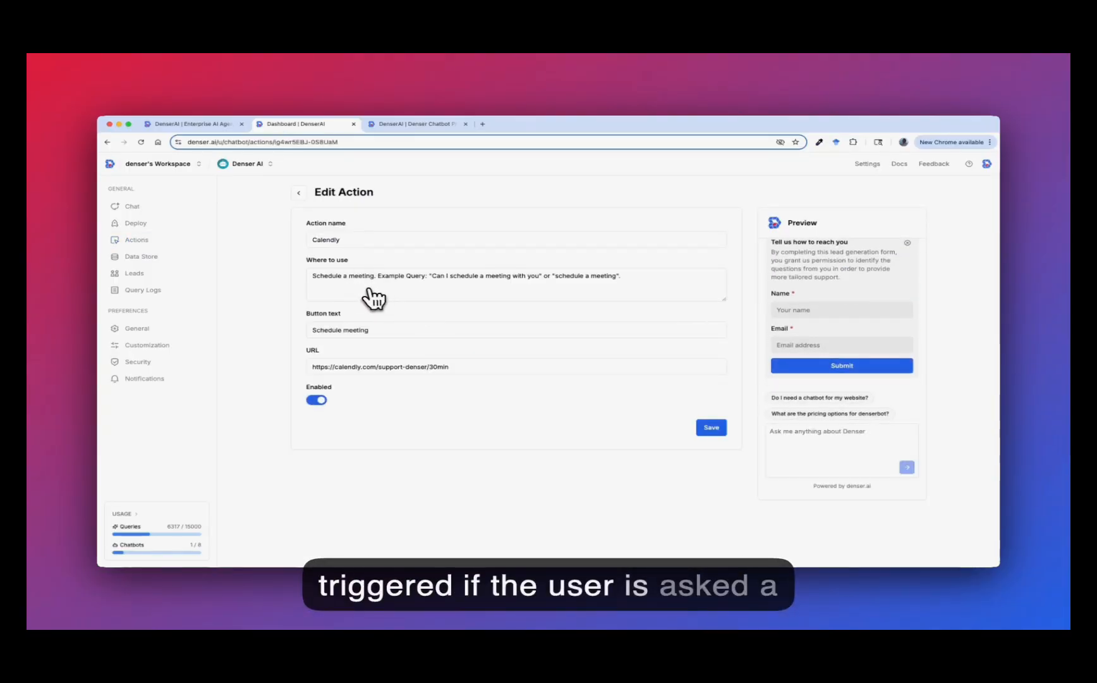
pyautogui.moveTo(446, 293)
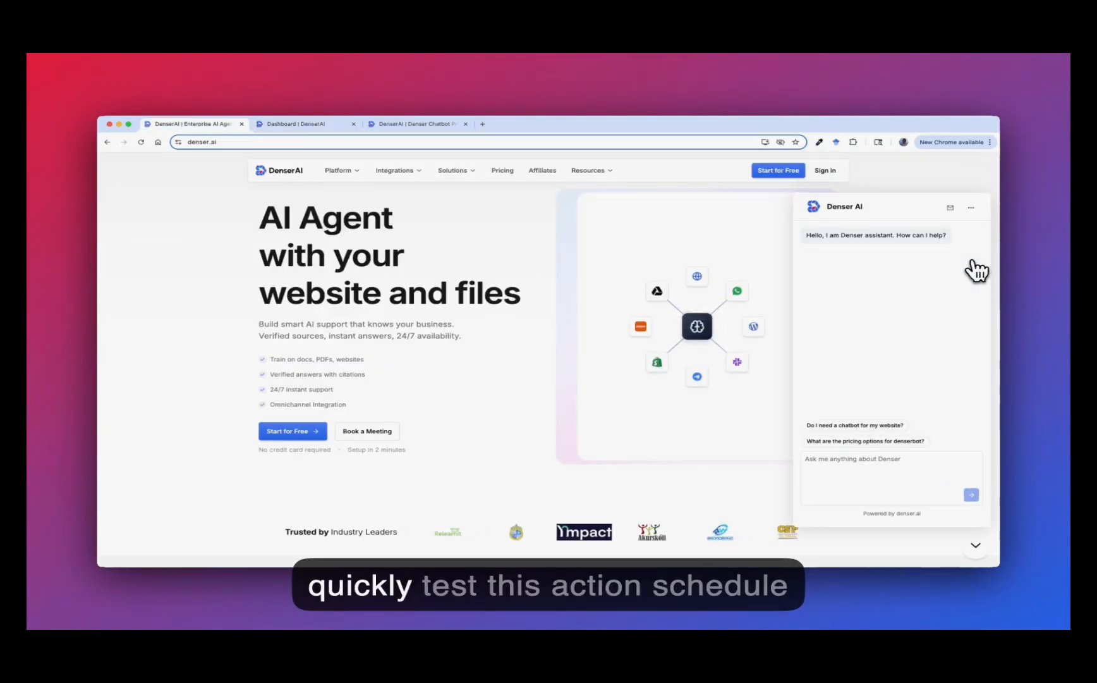
# Send 'schedule a meeting' to the website chatbot and follow its Calendly booking button.
pyautogui.write('sche')
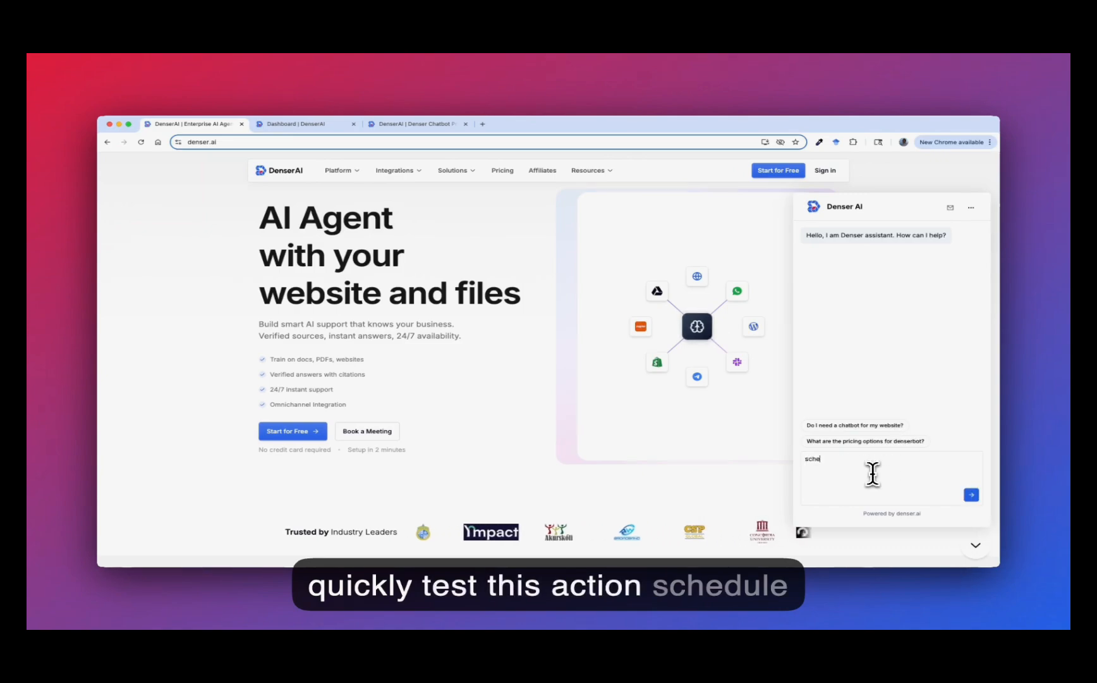
pyautogui.click(971, 494)
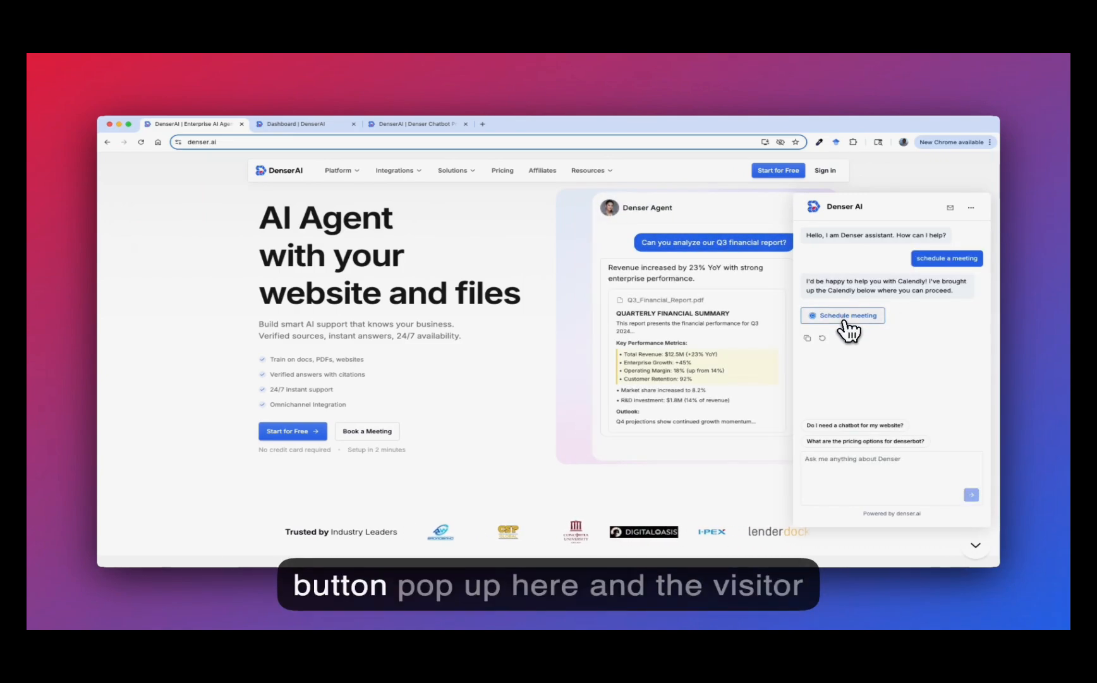
pyautogui.click(848, 315)
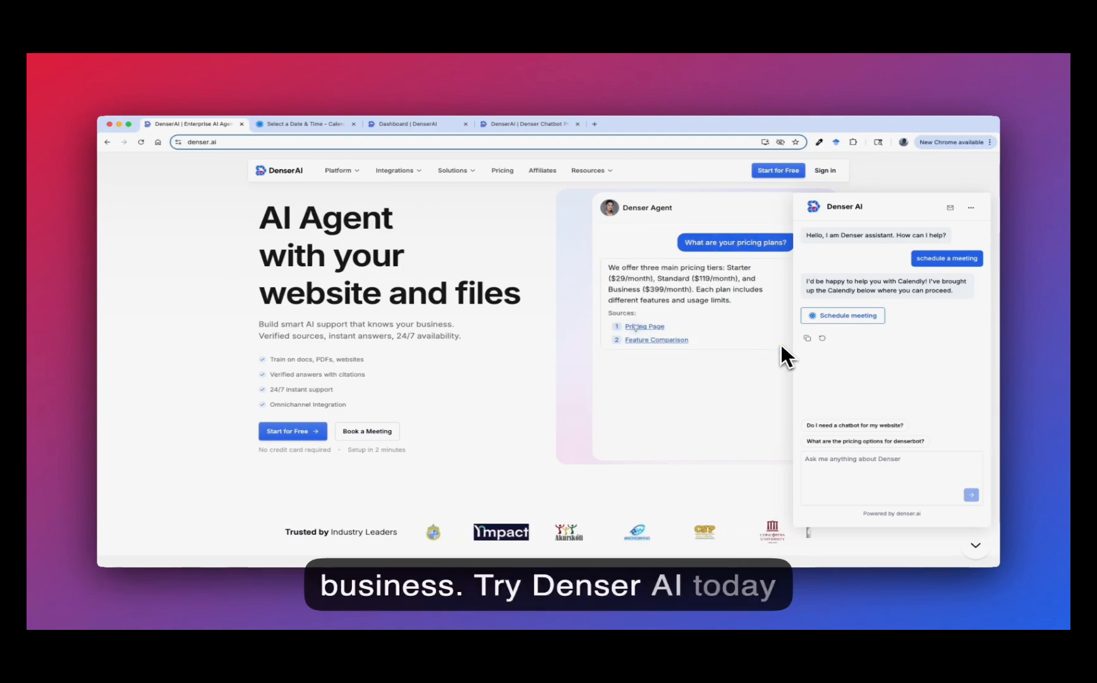
pyautogui.click(644, 326)
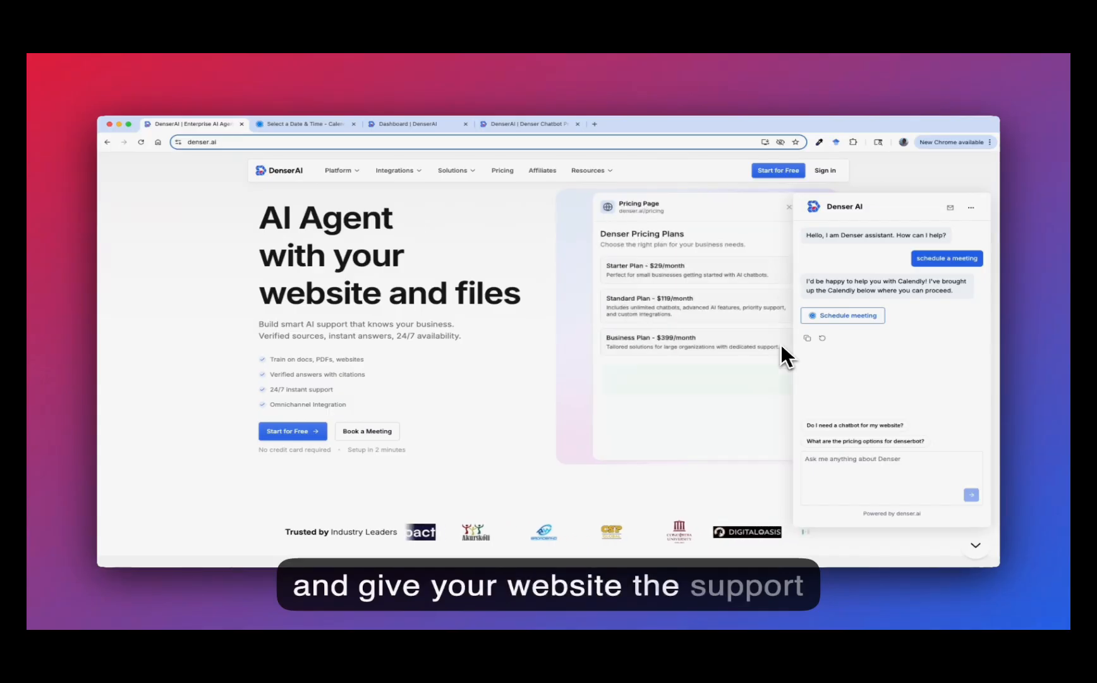